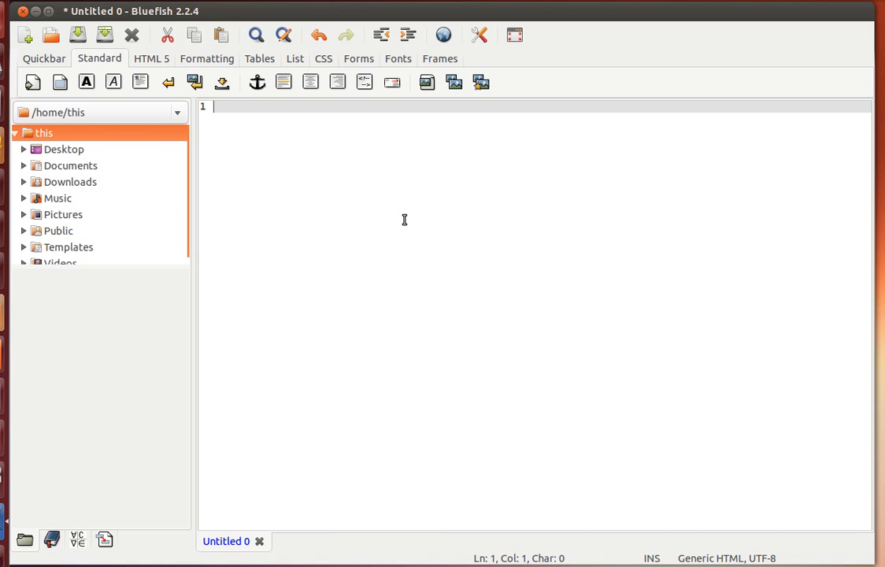
Type html:5 to generate doctype, en-US html, UTF-8 meta charset, empty title and body
{"action": "type", "text": "ht"}
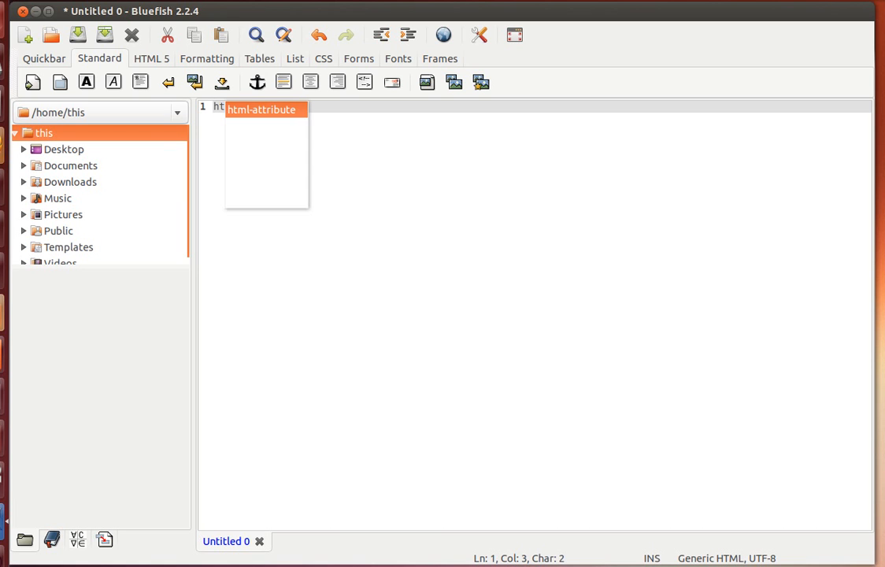
{"action": "type", "text": "ml"}
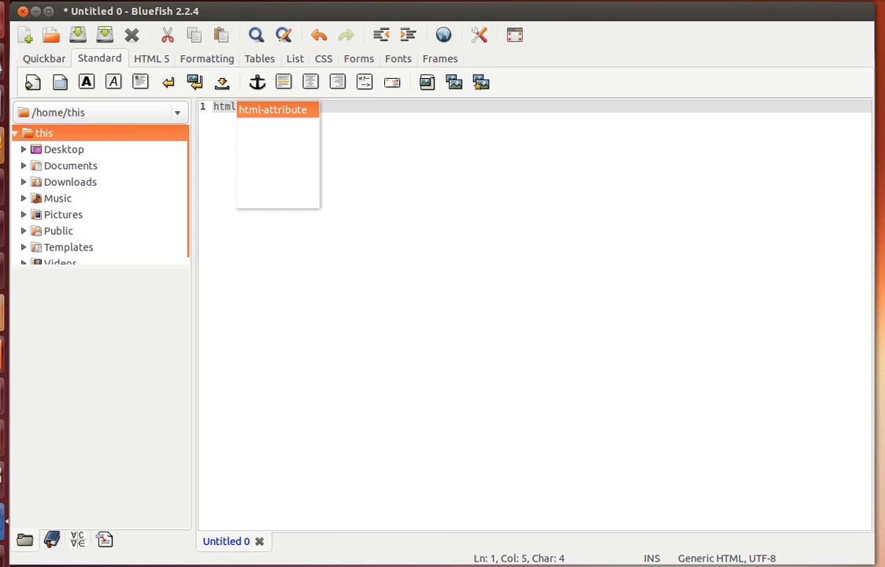
{"action": "type", "text": ":5"}
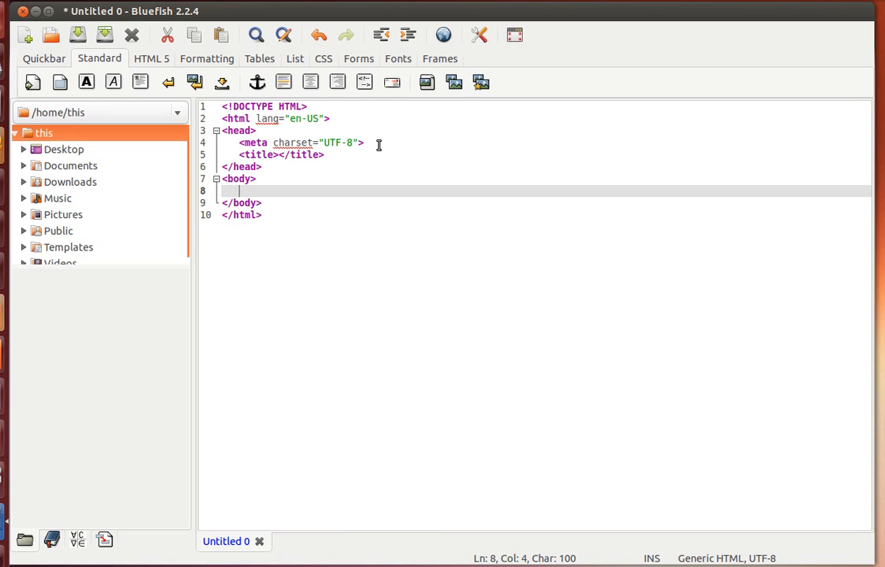
Add a stylesheet link to myext.css below the meta charset line
{"action": "left_click", "coordinate": [365, 143]}
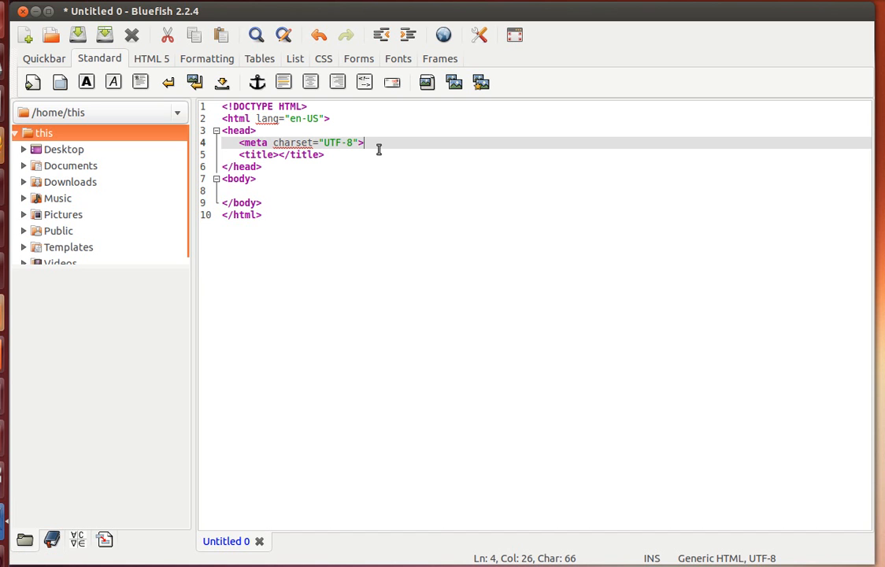
{"action": "double_click", "coordinate": [281, 154]}
{"action": "type", "text": "link:c"}
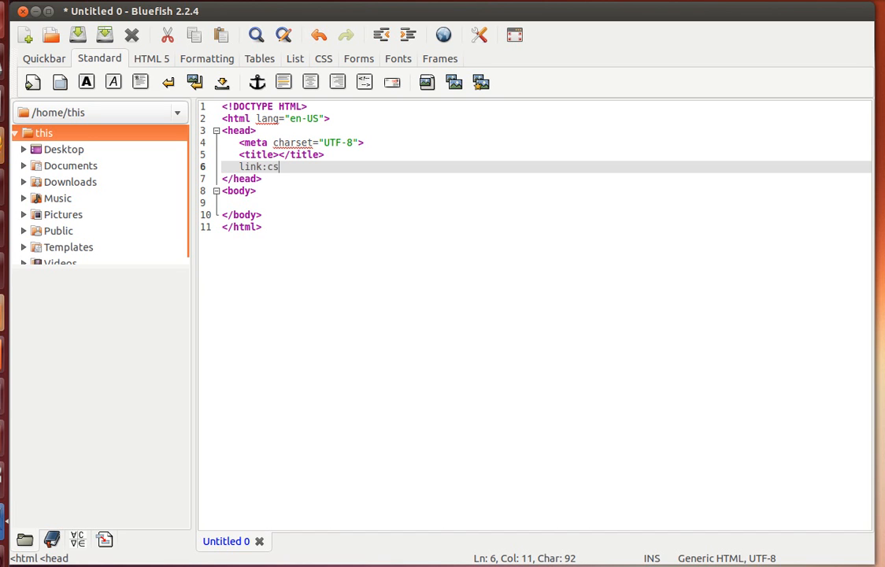
{"action": "type", "text": "s"}
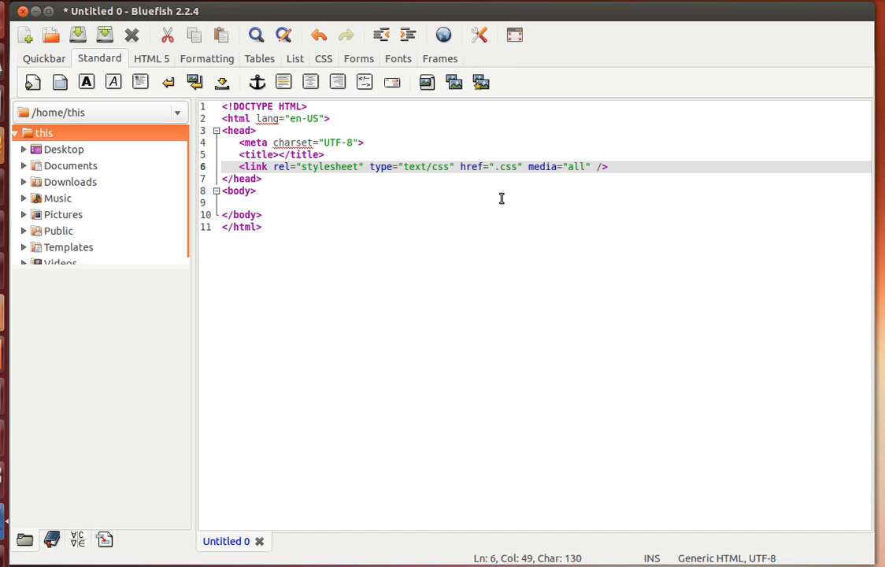
{"action": "type", "text": "myex"}
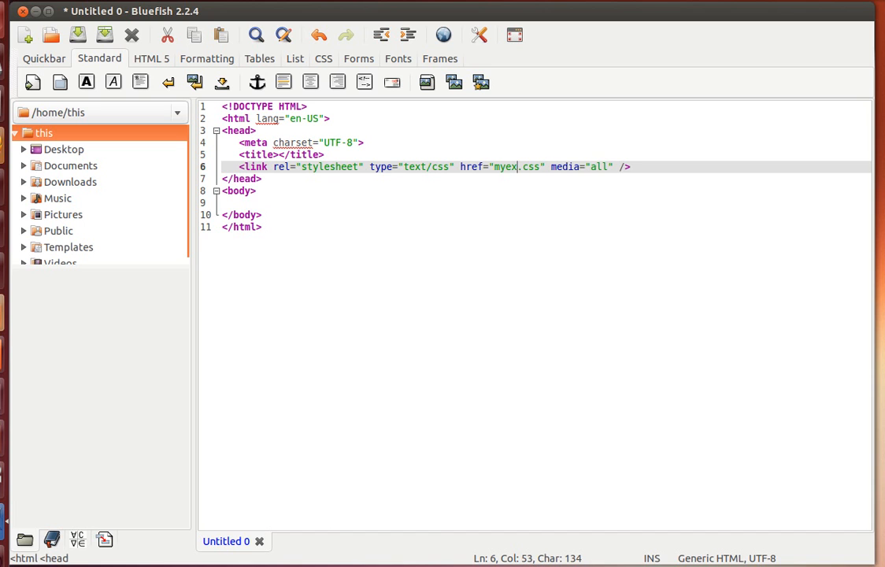
{"action": "type", "text": "t"}
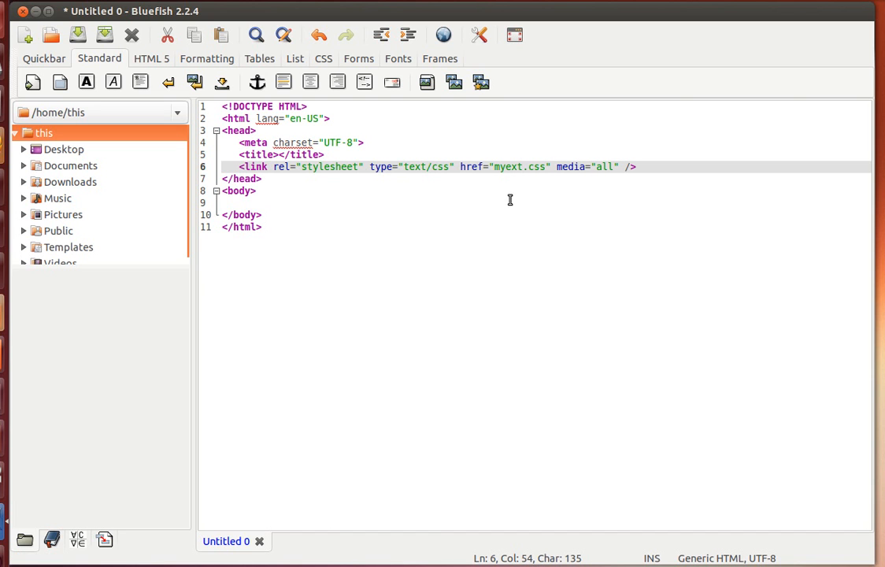
{"action": "double_click", "coordinate": [260, 154]}
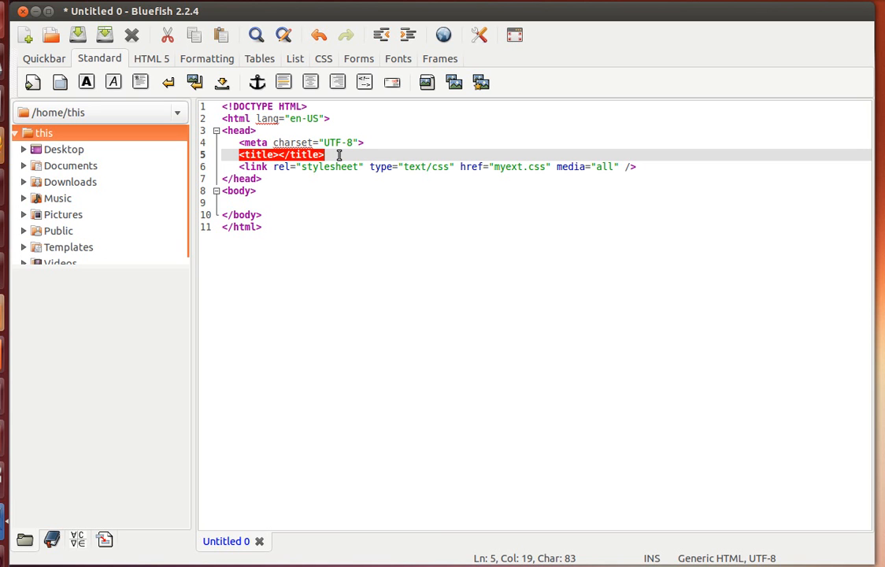
Insert the cc:ie conditional comment snippet on a new line after the title
{"action": "key", "text": "Return"}
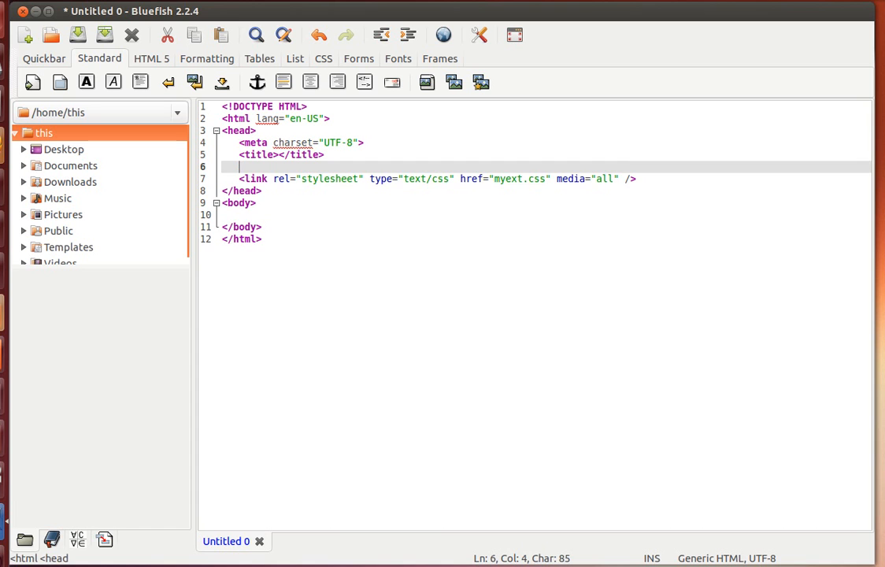
{"action": "type", "text": "cc"}
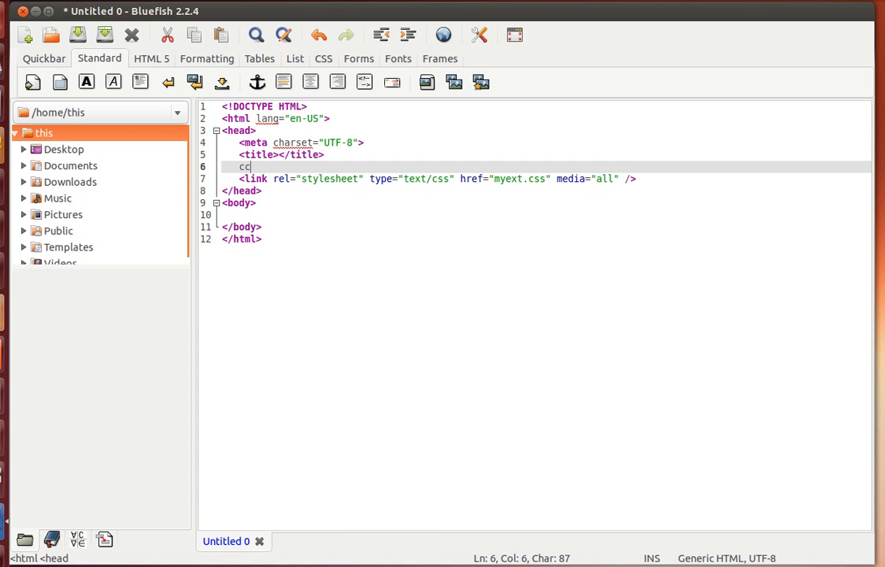
{"action": "type", "text": ":ie"}
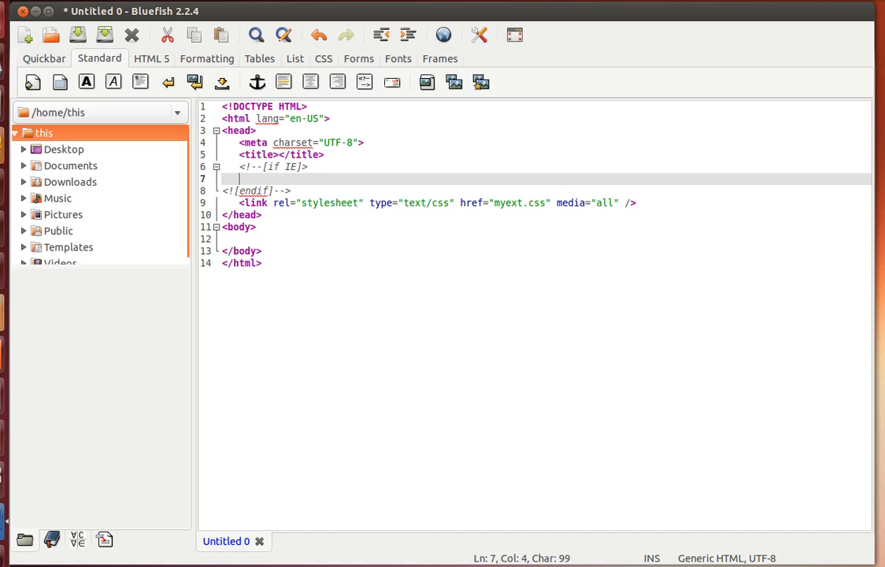
Expand script:src after the stylesheet link and set its src to ext.js
{"action": "left_click", "coordinate": [638, 202]}
{"action": "type", "text": "sc"}
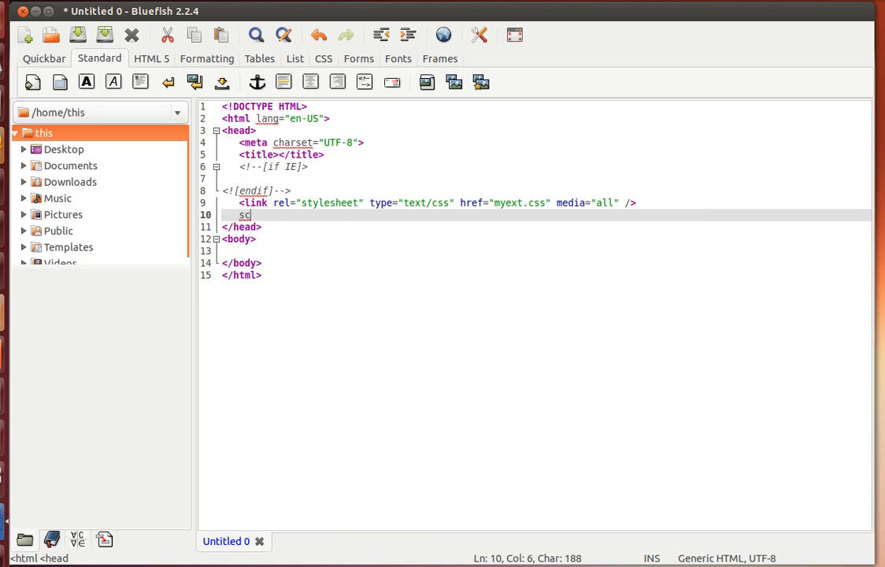
{"action": "type", "text": "ript"}
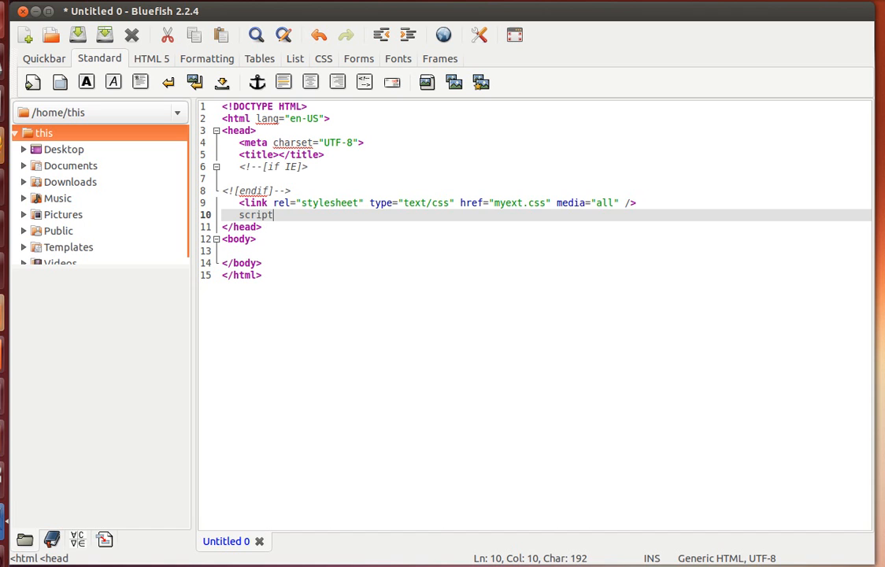
{"action": "type", "text": ":src"}
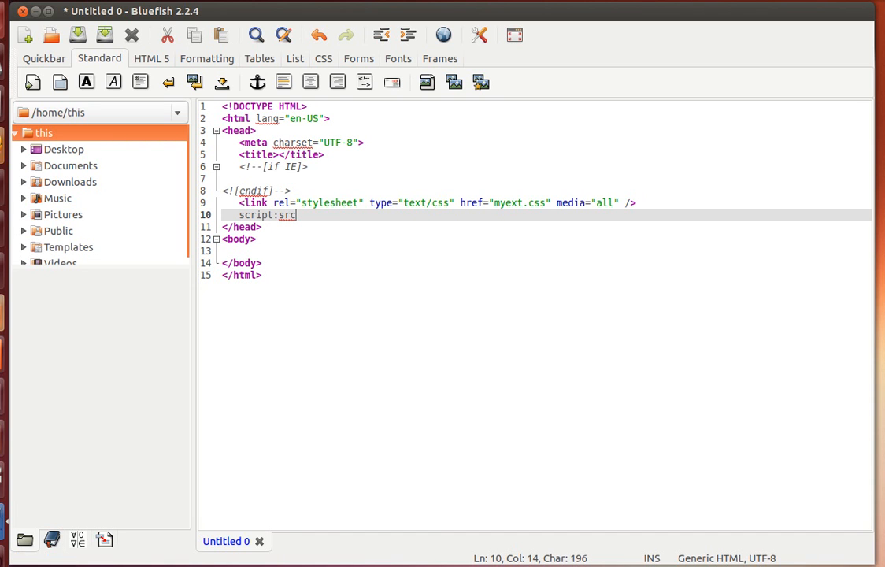
{"action": "key", "text": "Tab"}
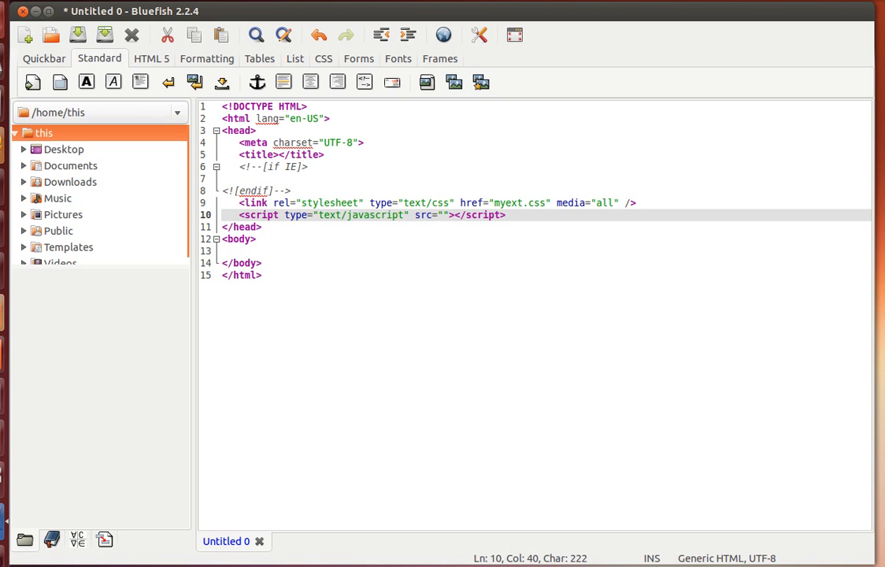
{"action": "type", "text": "ext."}
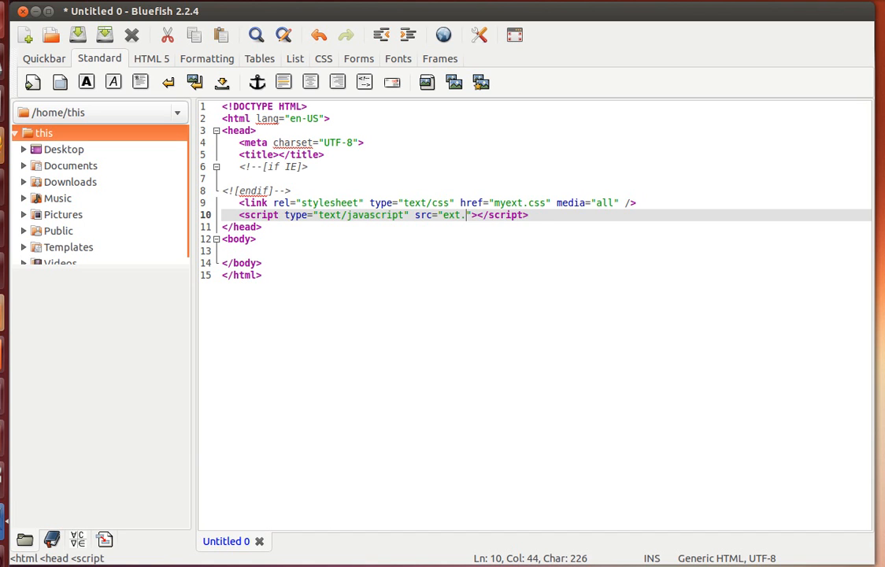
{"action": "type", "text": "js"}
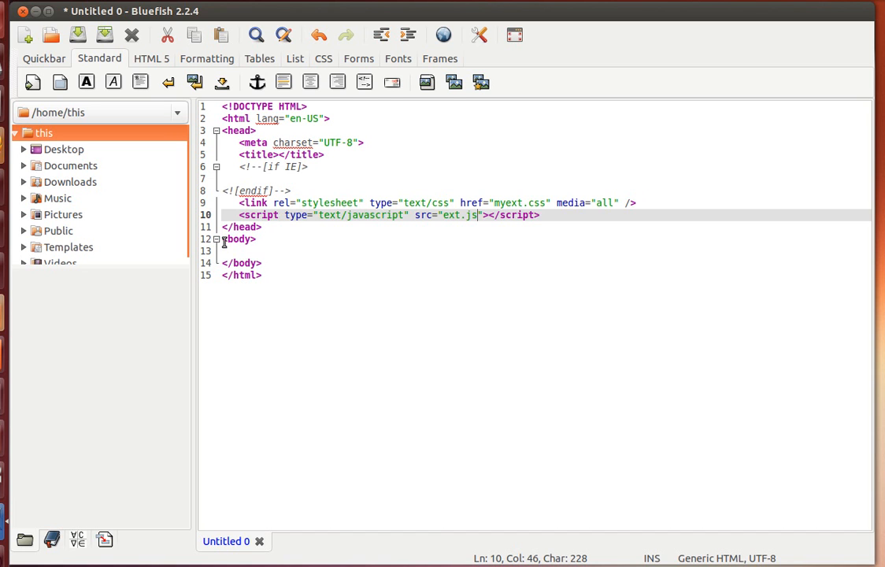
{"action": "left_click", "coordinate": [248, 251]}
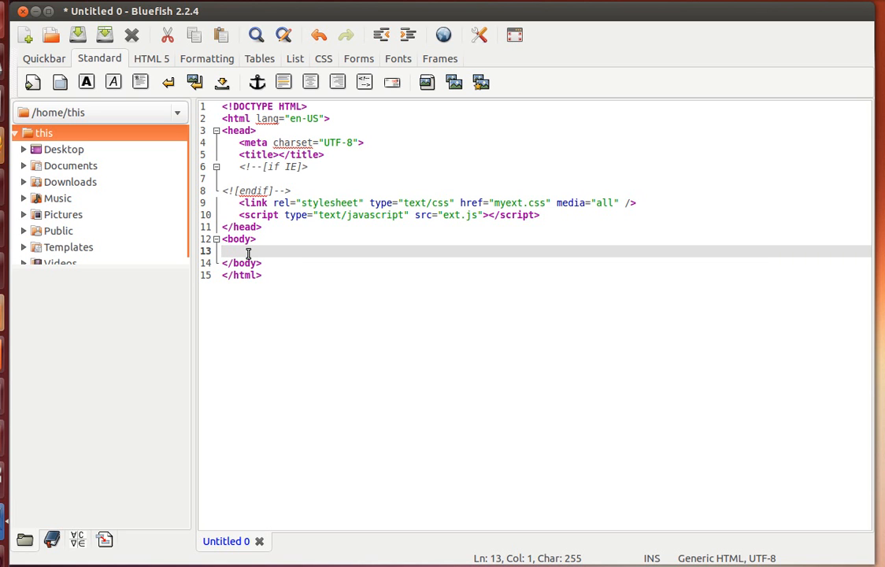
{"action": "type", "text": "a"}
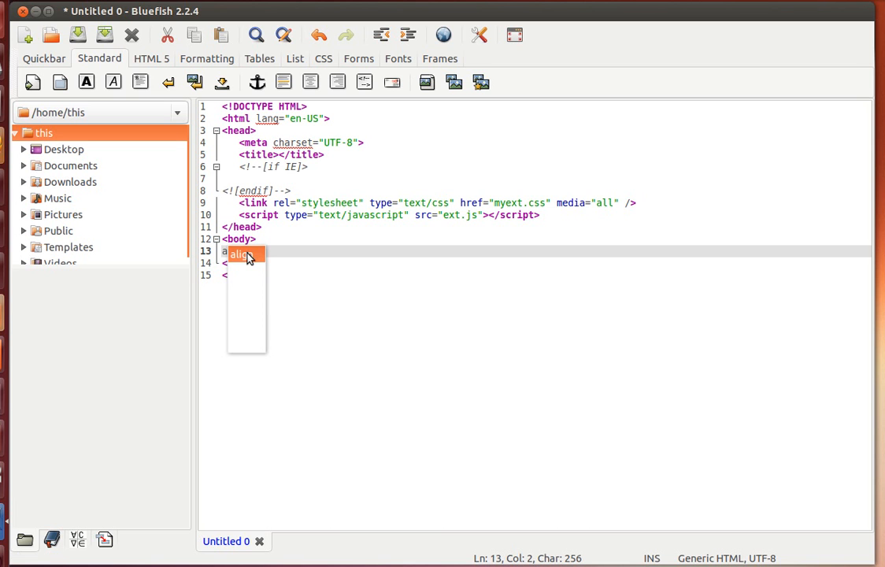
{"action": "left_click", "coordinate": [240, 254]}
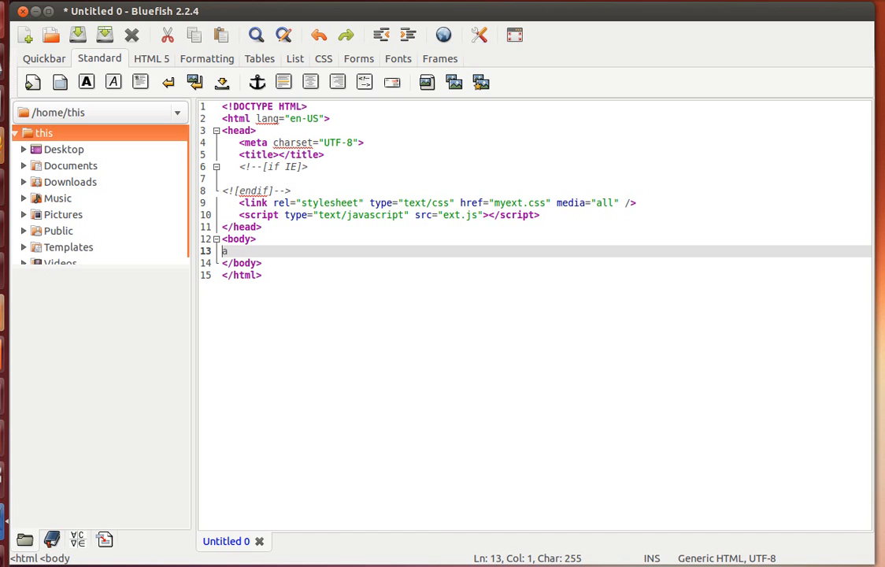
{"action": "type", "text": ":link"}
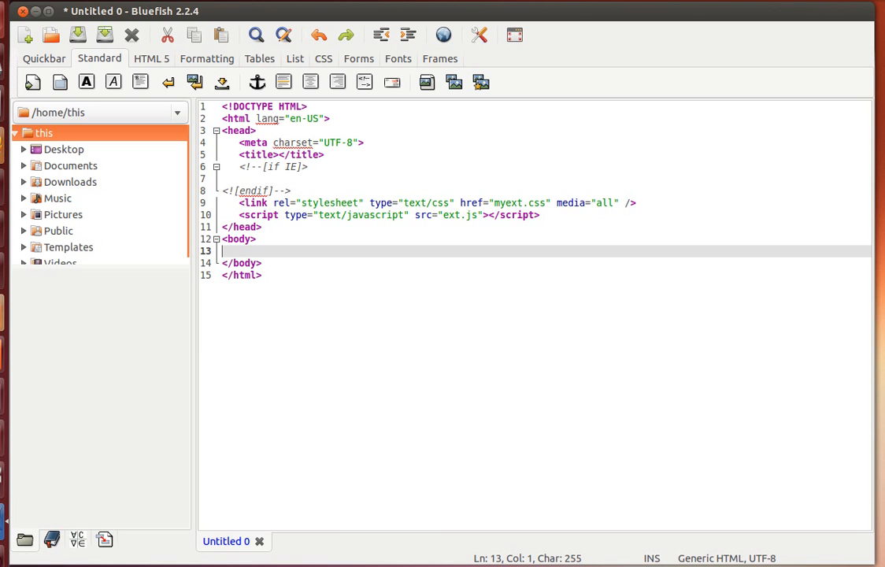
Start the body abbreviation with div#wrapper>div#header
{"action": "type", "text": "div"}
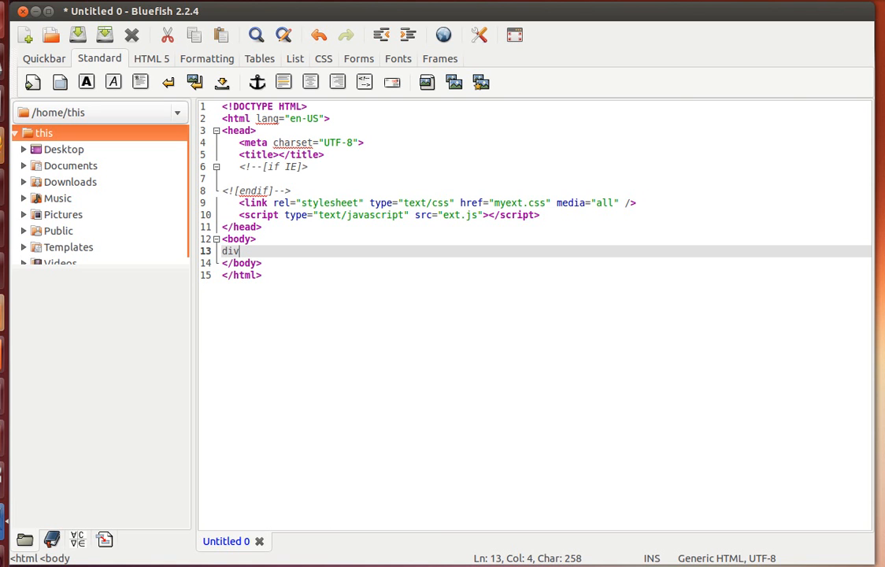
{"action": "type", "text": "<div></div>"}
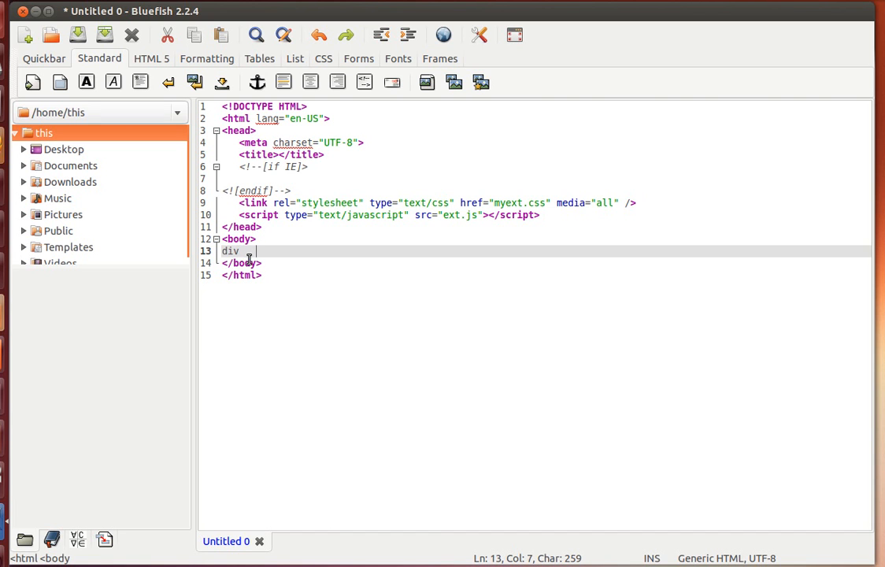
{"action": "key", "text": "BackSpace"}
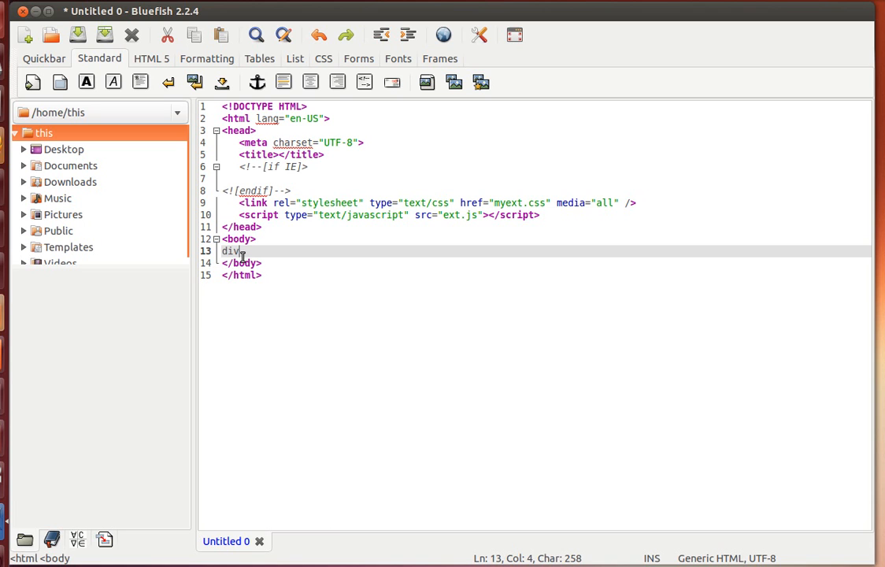
{"action": "type", "text": "#wrapp"}
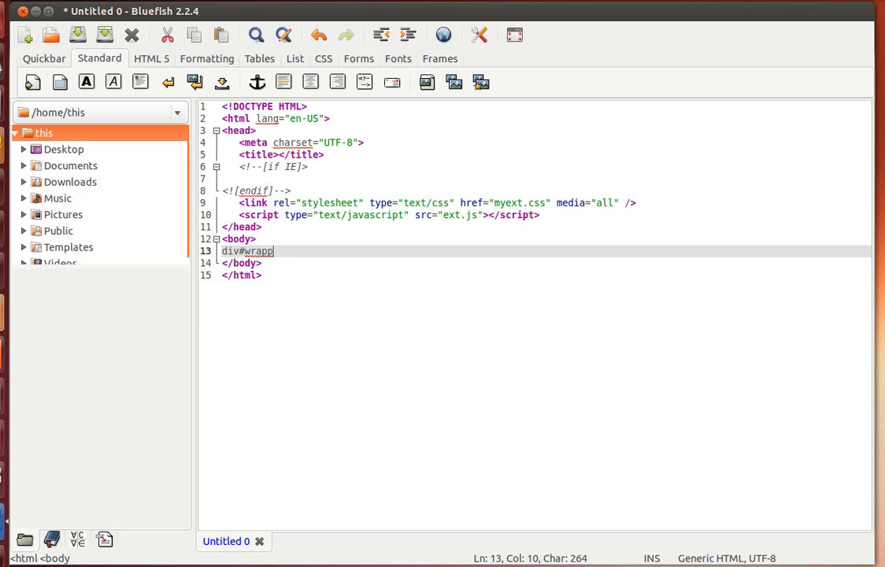
{"action": "type", "text": "er"}
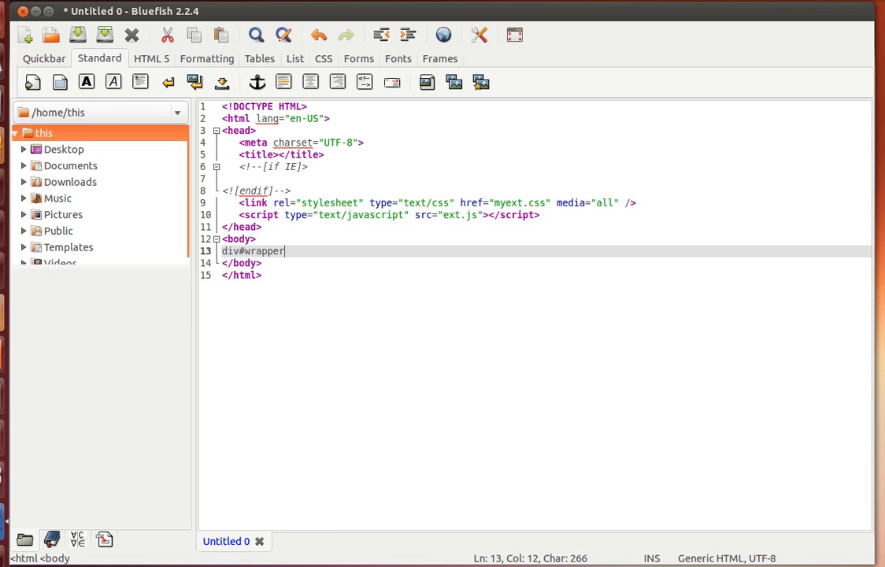
{"action": "type", "text": ">"}
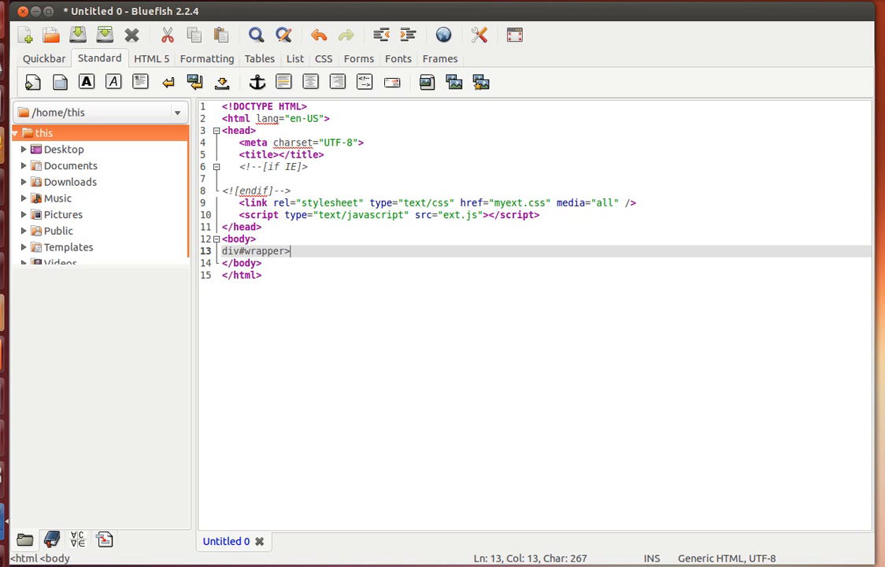
{"action": "type", "text": "d"}
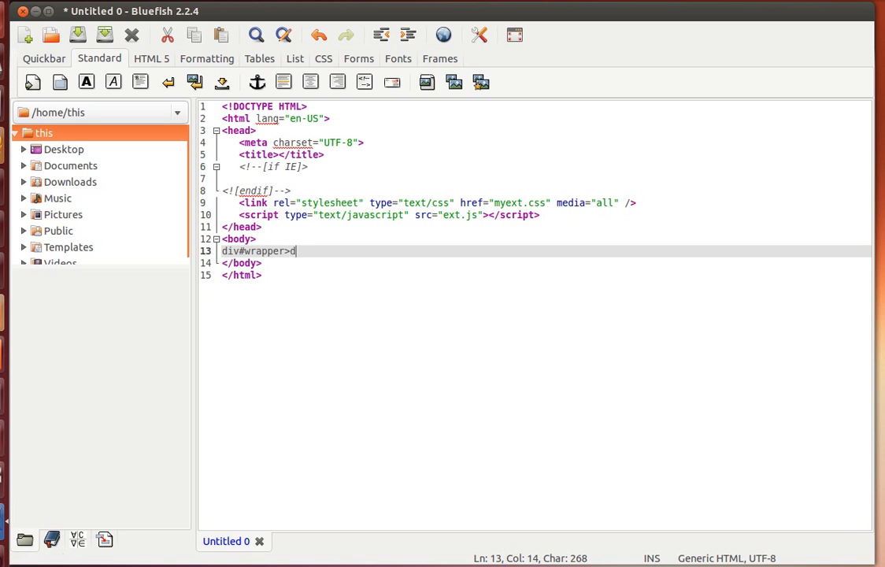
{"action": "type", "text": "iv"}
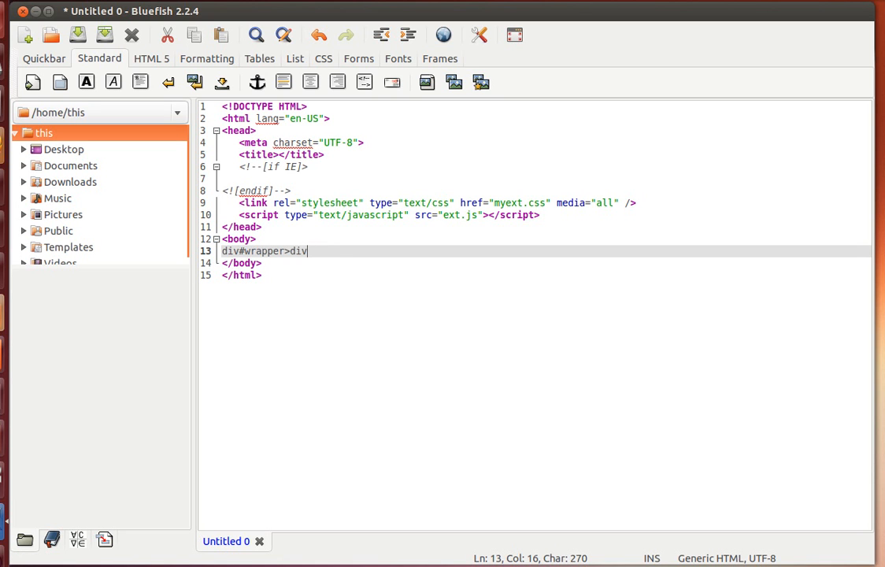
{"action": "type", "text": "#"}
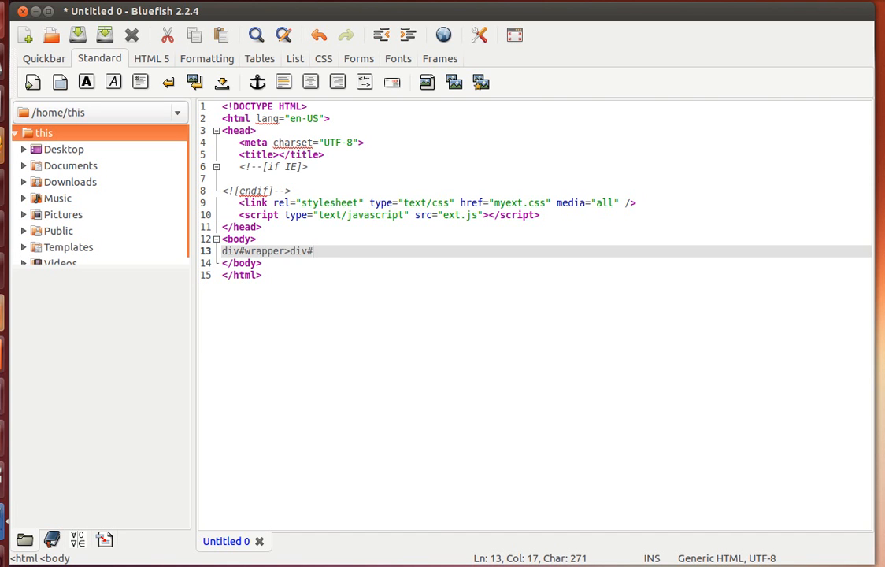
{"action": "type", "text": "header"}
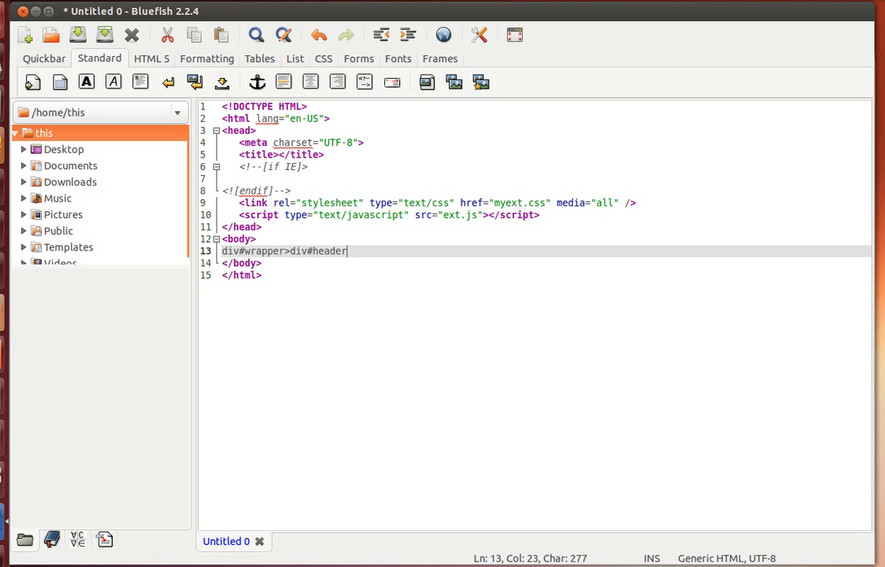
Extend the abbreviation with +div#content+div#footer
{"action": "type", "text": "+"}
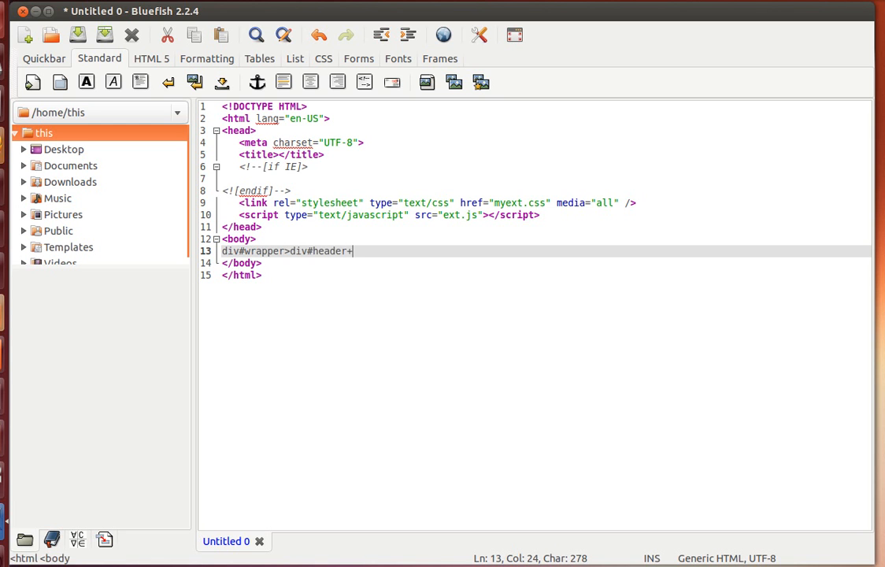
{"action": "type", "text": "div"}
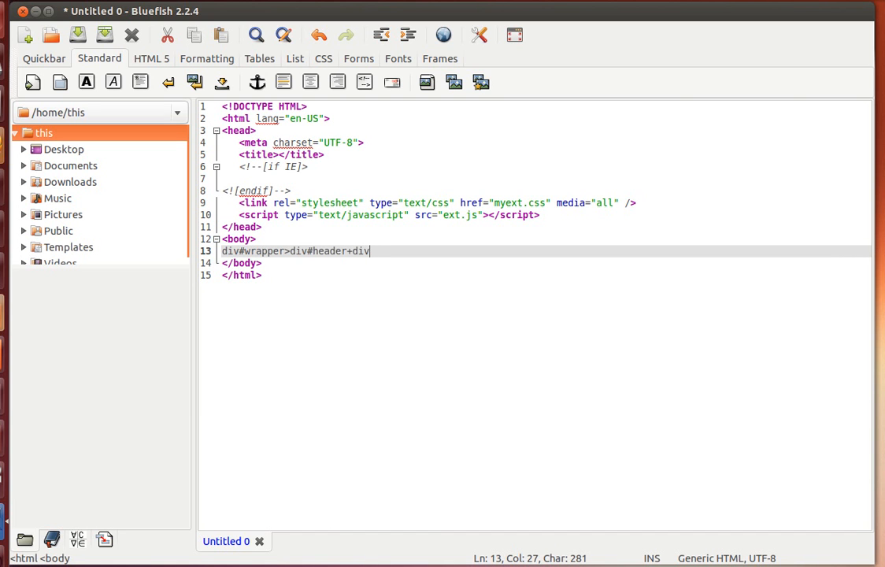
{"action": "type", "text": "#con"}
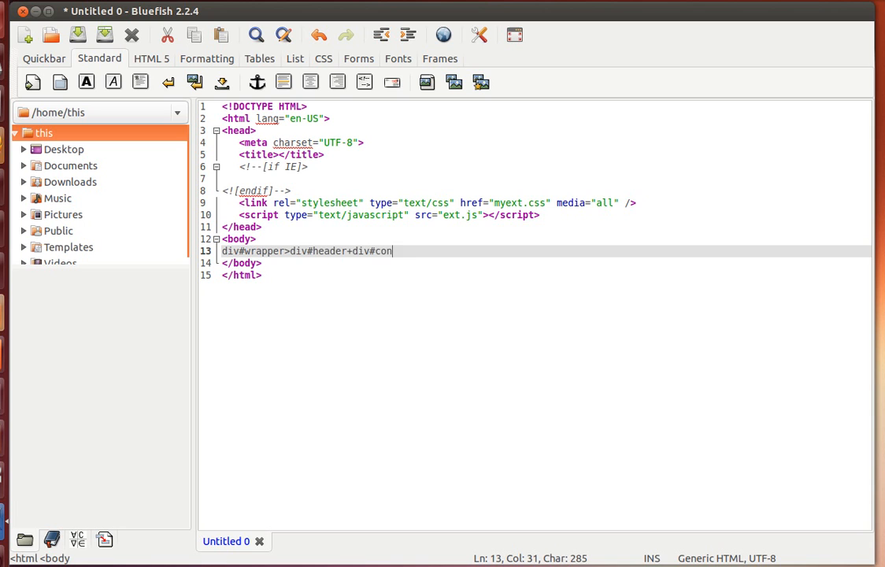
{"action": "type", "text": "tent"}
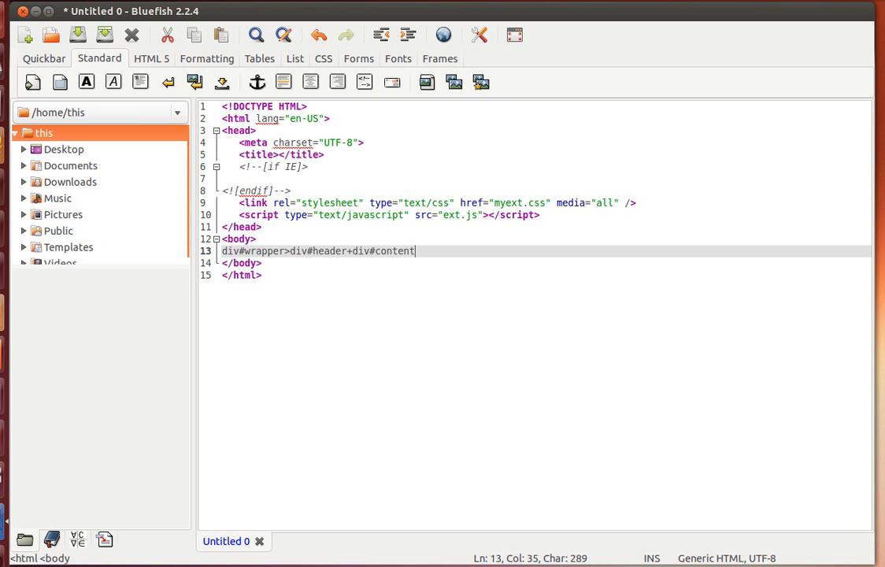
{"action": "type", "text": "+"}
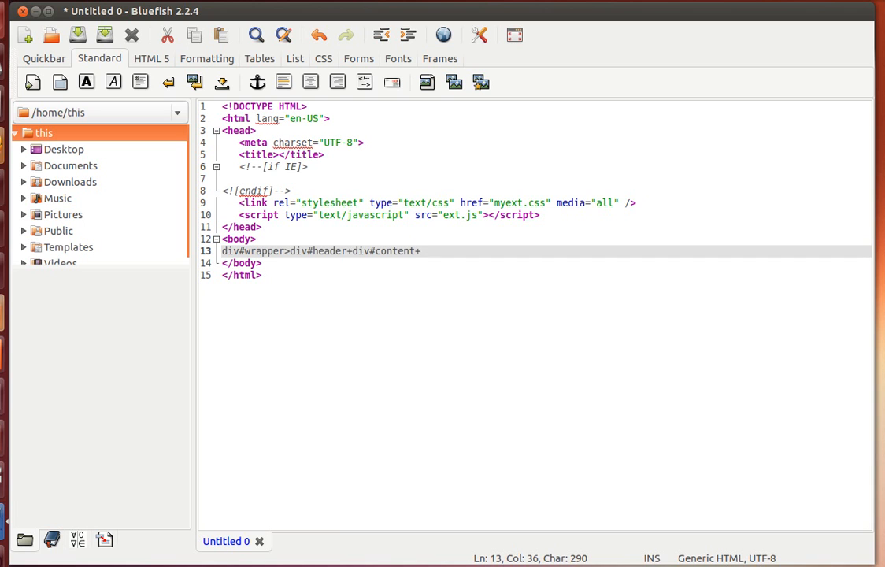
{"action": "left_click", "coordinate": [420, 250]}
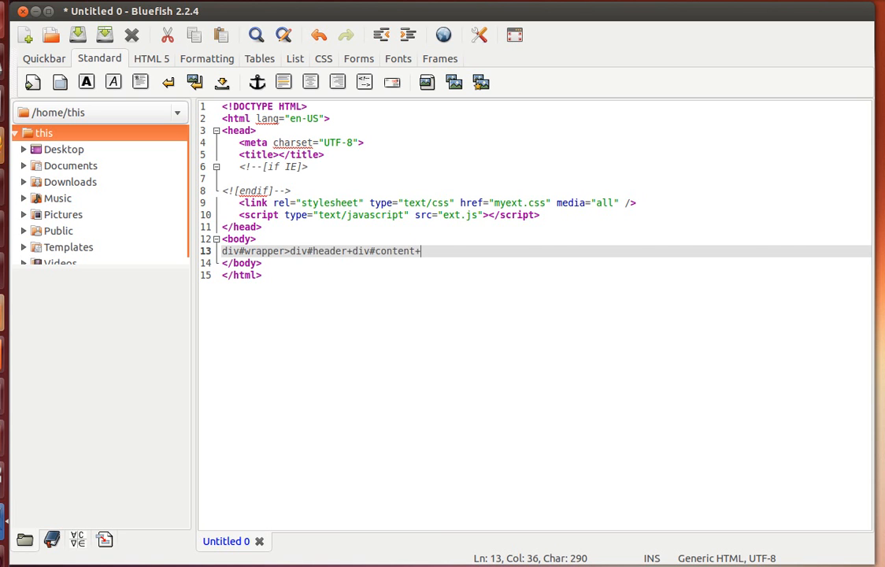
{"action": "type", "text": "div"}
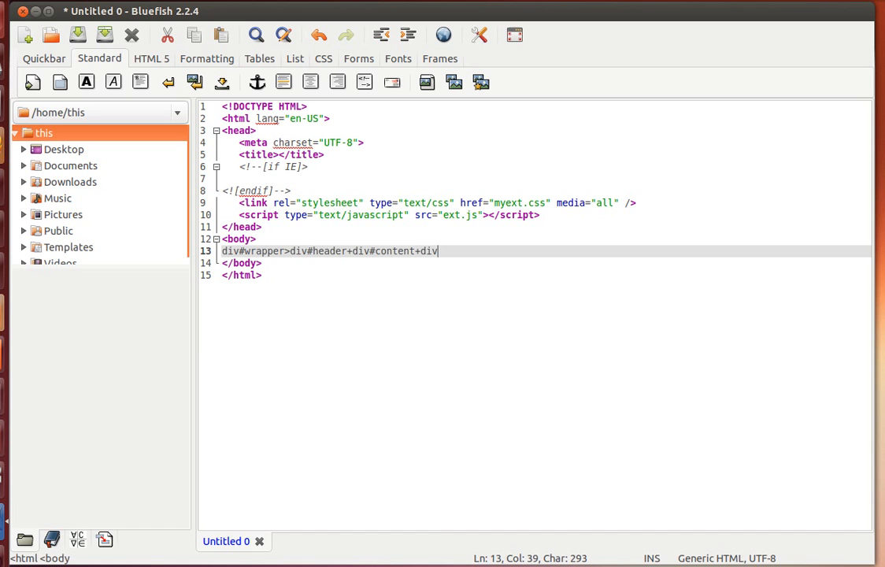
{"action": "type", "text": "#"}
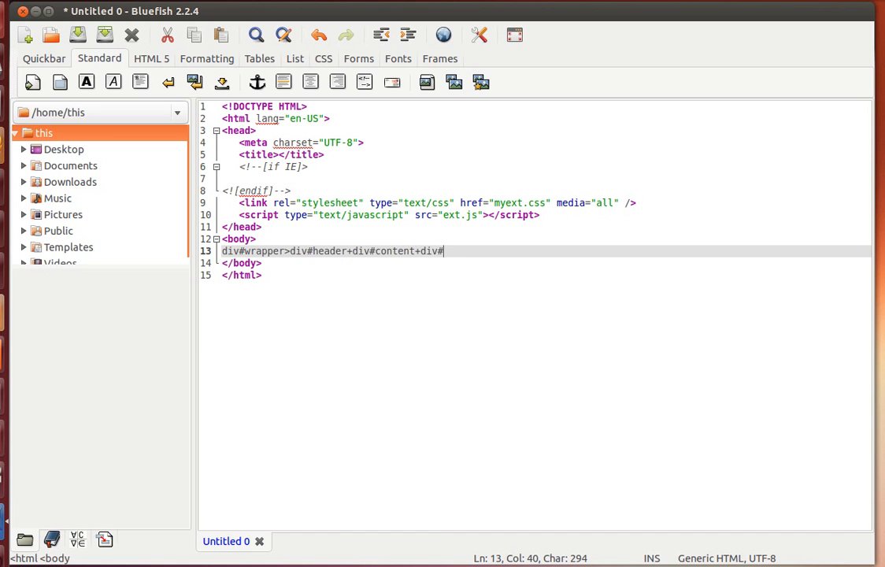
{"action": "type", "text": "fo"}
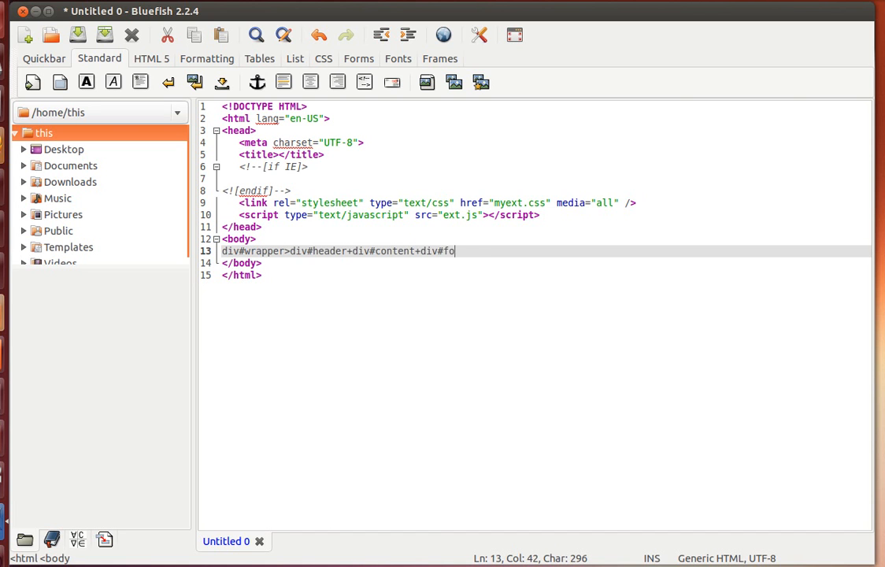
{"action": "type", "text": "oter"}
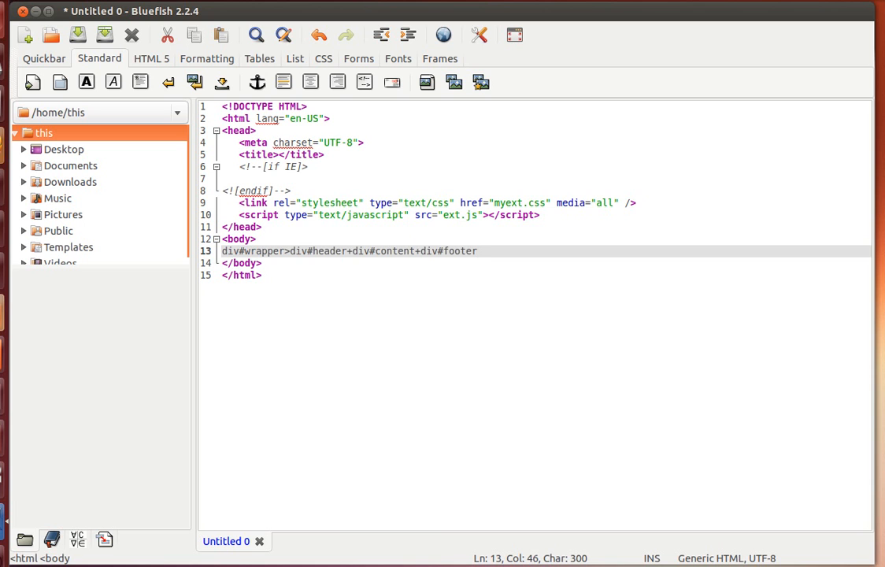
{"action": "left_click", "coordinate": [475, 251]}
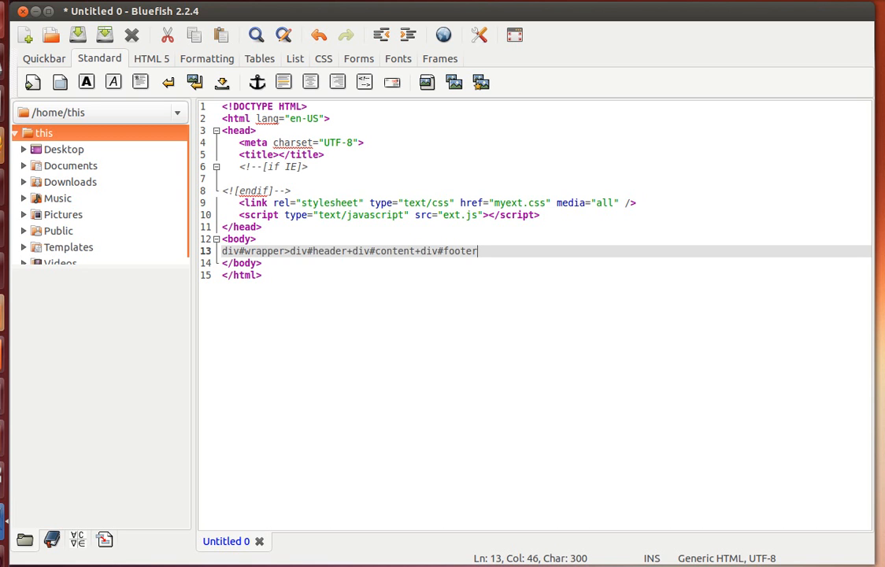
Expand the abbreviation into a wrapper div holding header, content and footer divs
{"action": "key", "text": "Return"}
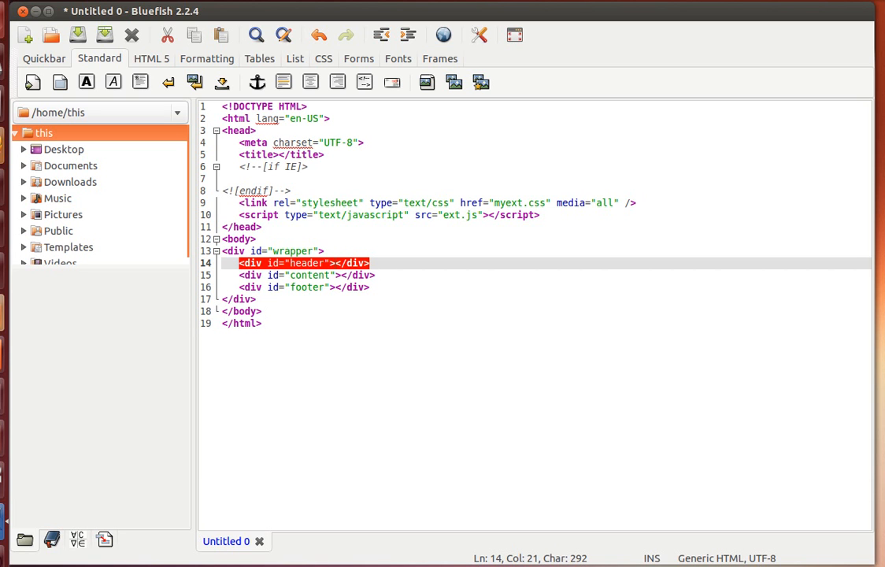
{"action": "mouse_move", "coordinate": [335, 275]}
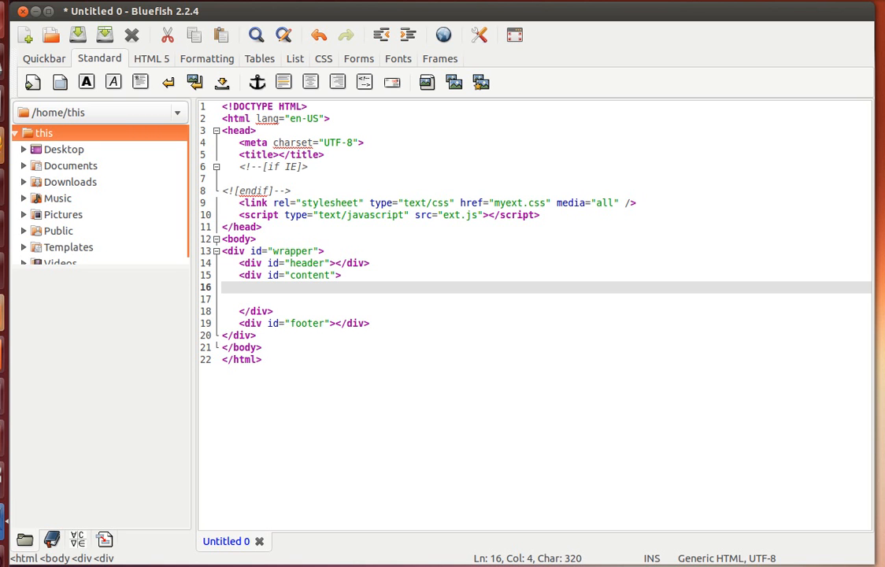
Type a ul>li*10 list abbreviation in the content div and try expanding it
{"action": "type", "text": "ul"}
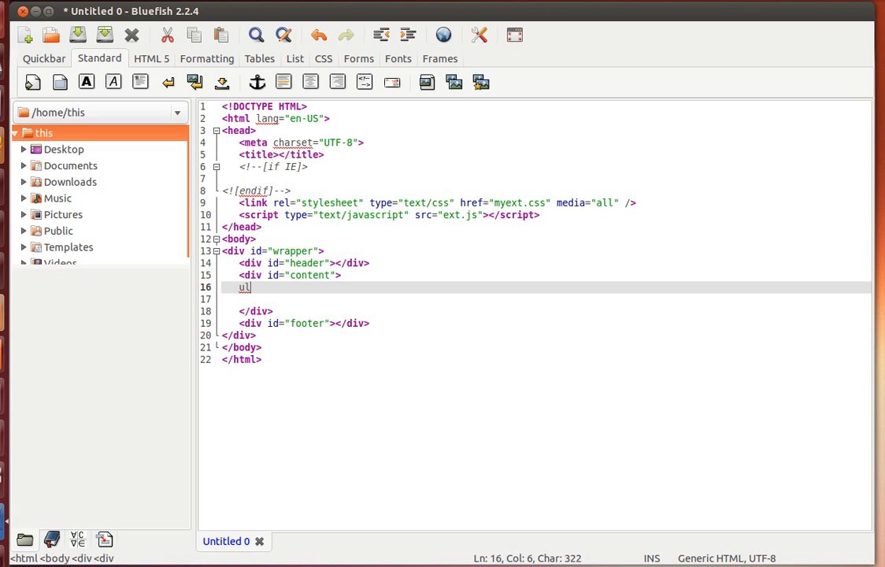
{"action": "type", "text": ">"}
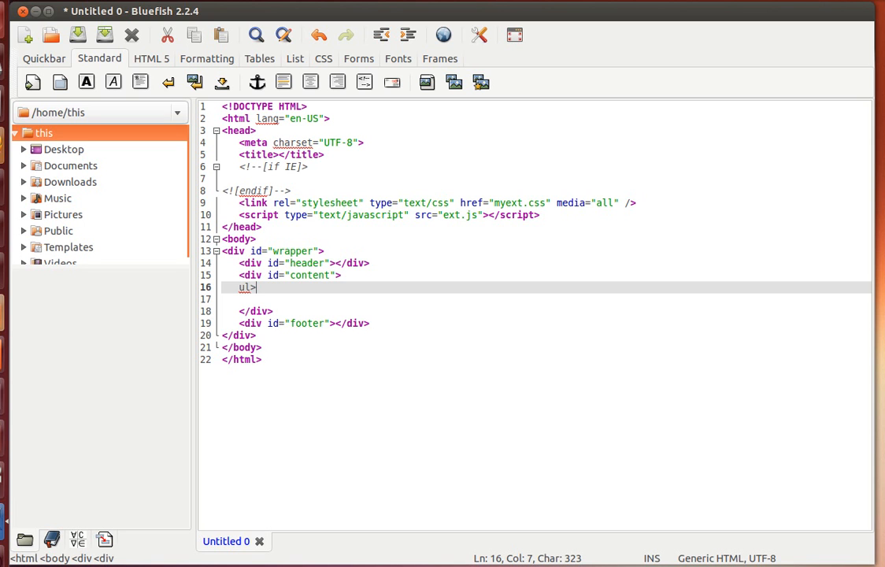
{"action": "type", "text": "li"}
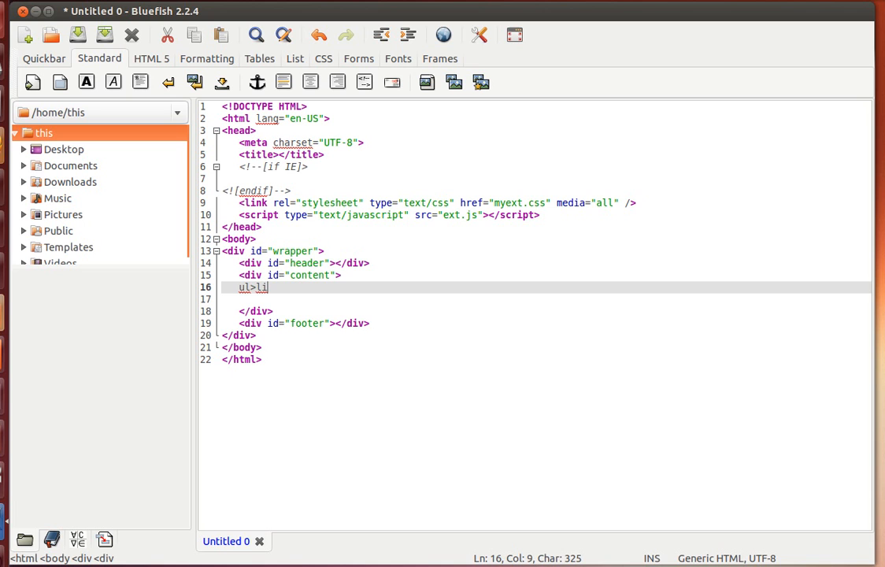
{"action": "type", "text": "*"}
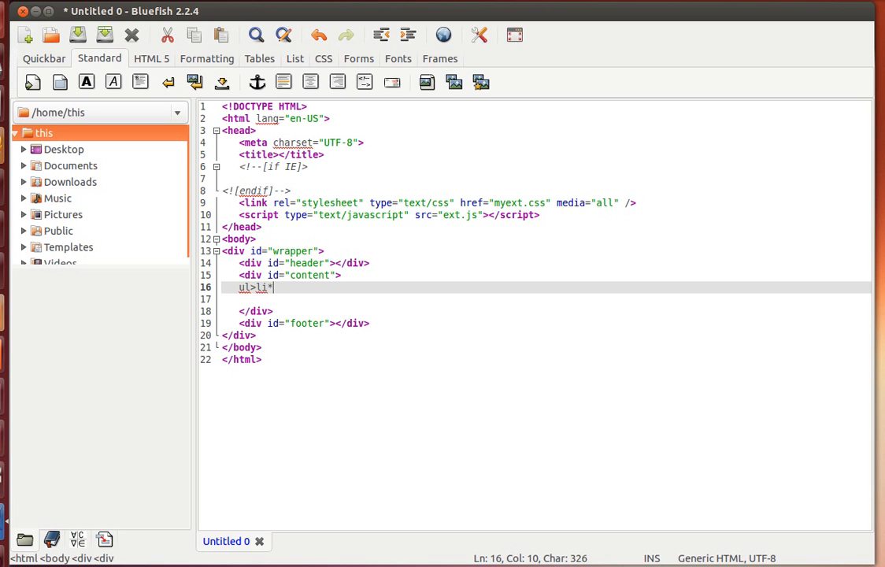
{"action": "type", "text": "10"}
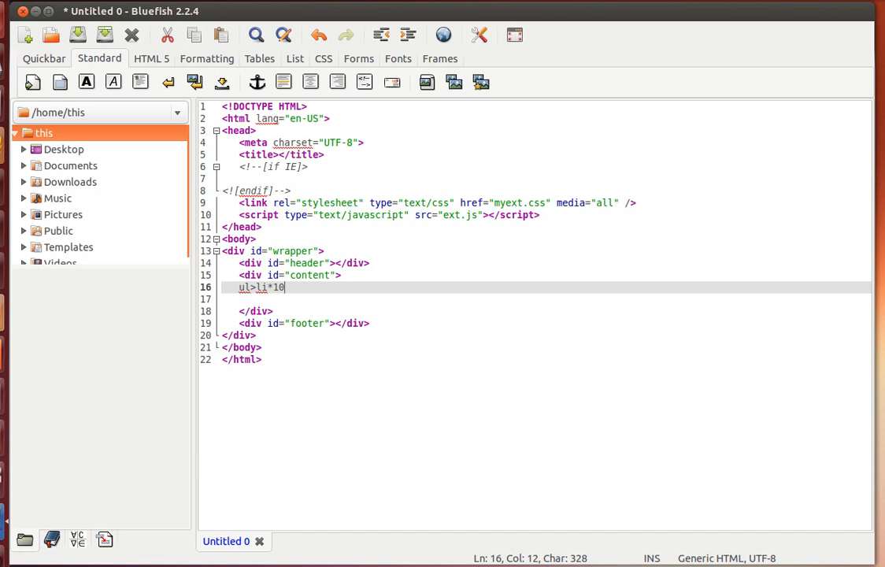
{"action": "key", "text": "Tab"}
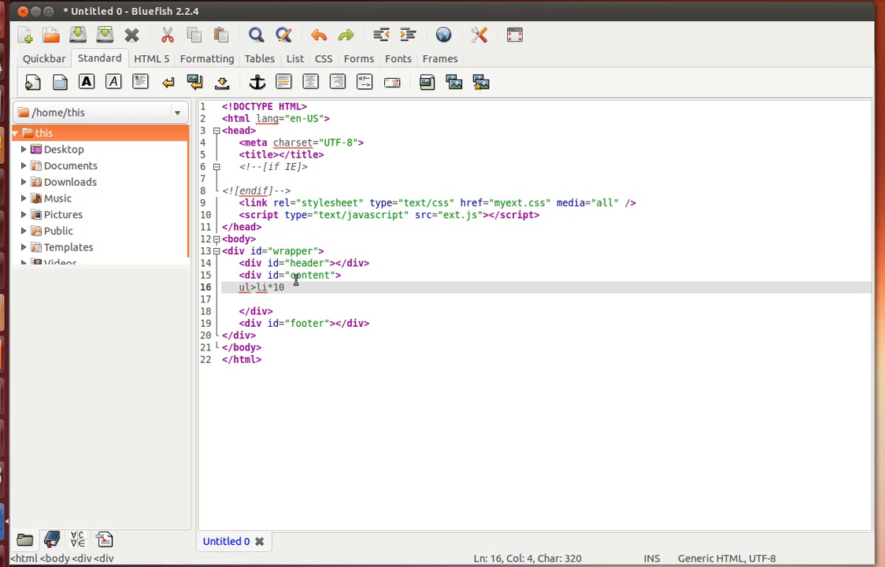
{"action": "left_click", "coordinate": [286, 287]}
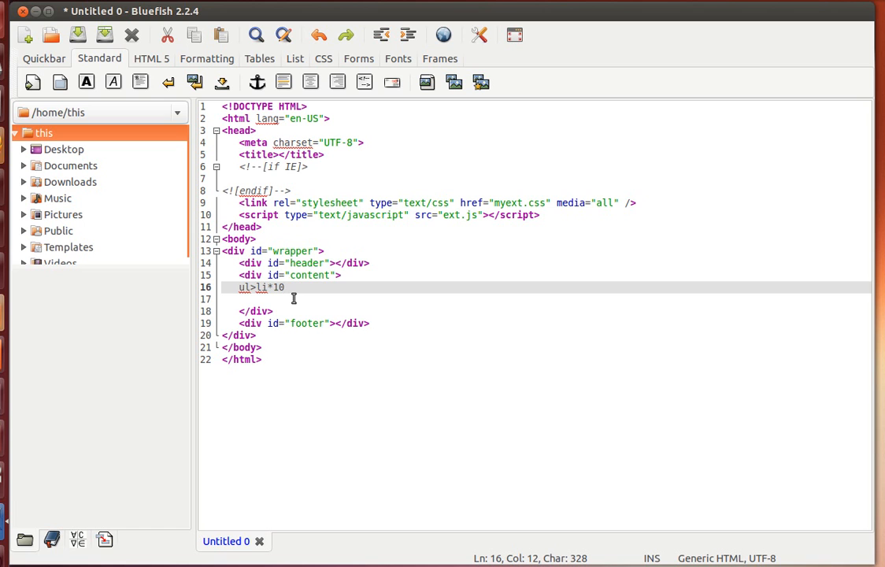
{"action": "type", "text": ">"}
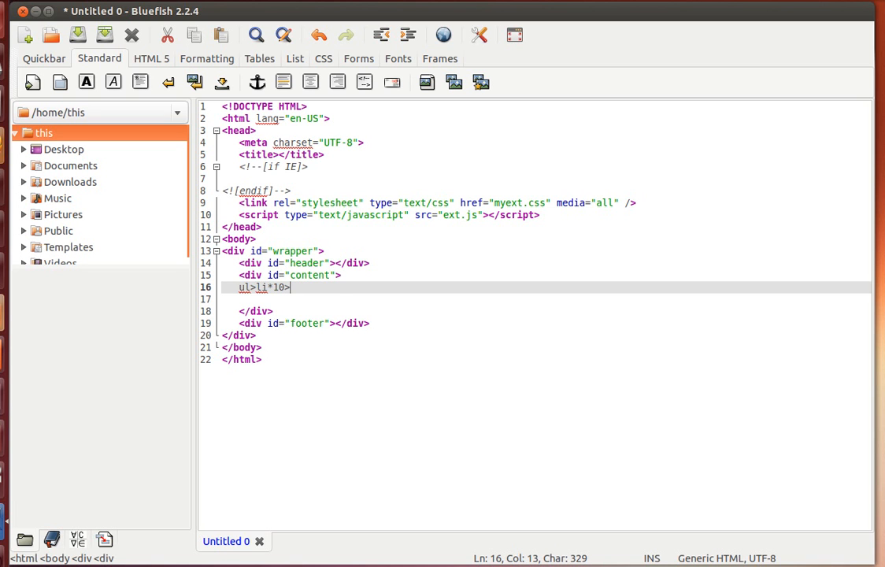
{"action": "type", "text": "a"}
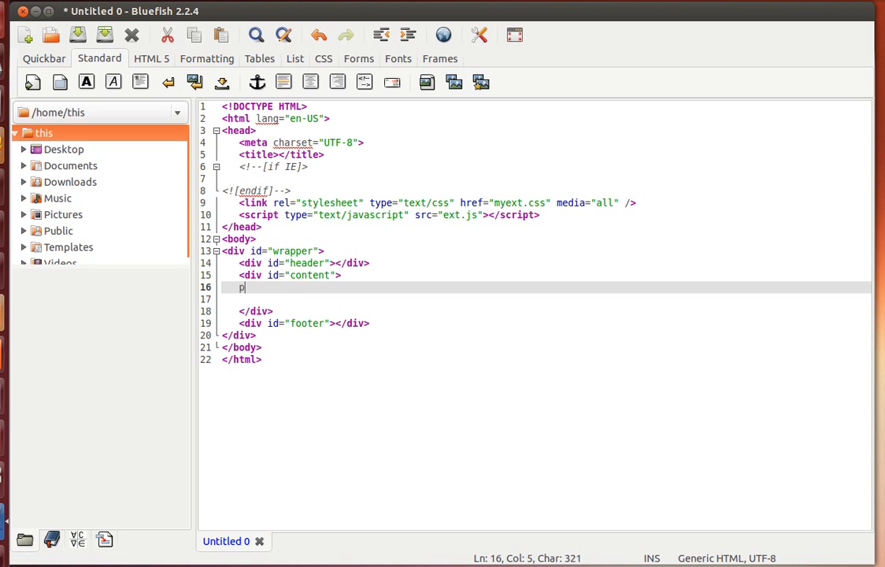
Type *3 after p, then select the p*3 abbreviation to replace it
{"action": "type", "text": "*3"}
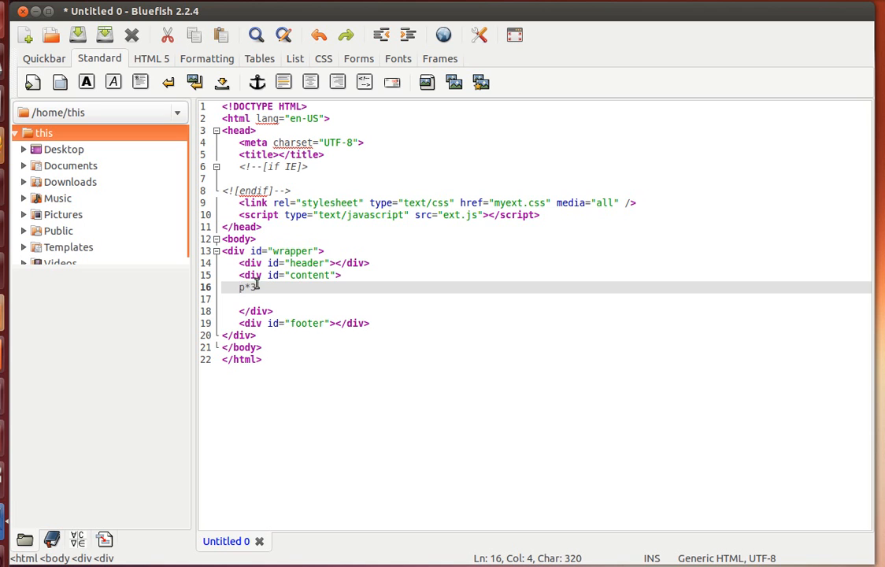
{"action": "double_click", "coordinate": [245, 286]}
{"action": "type", "text": "ul"}
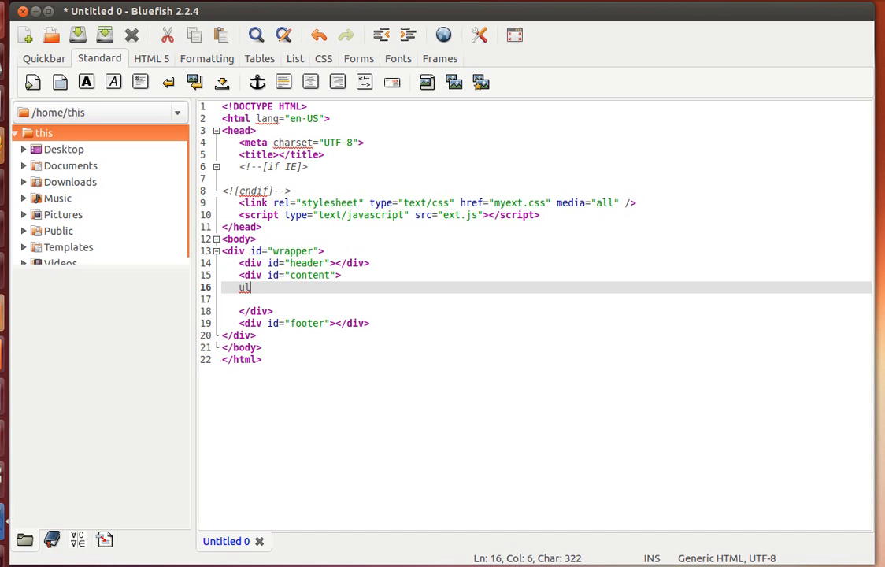
Expand ul>li.class$*4 into a list of four items classed class1 to class4
{"action": "type", "text": ">li"}
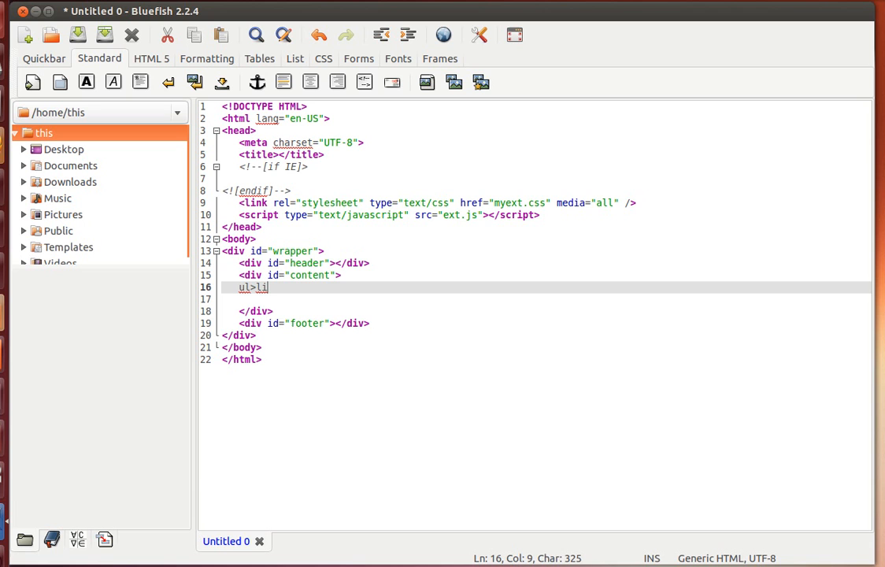
{"action": "type", "text": ".c"}
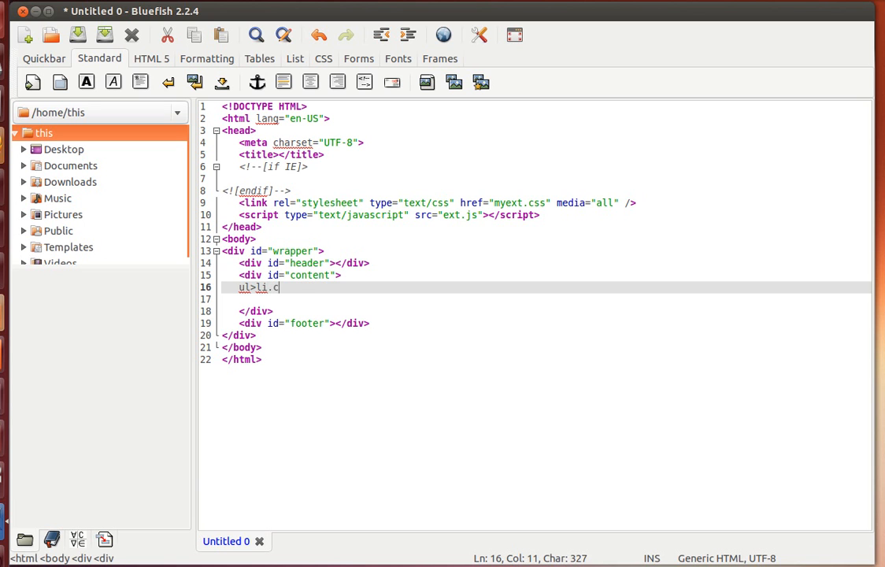
{"action": "type", "text": "lass"}
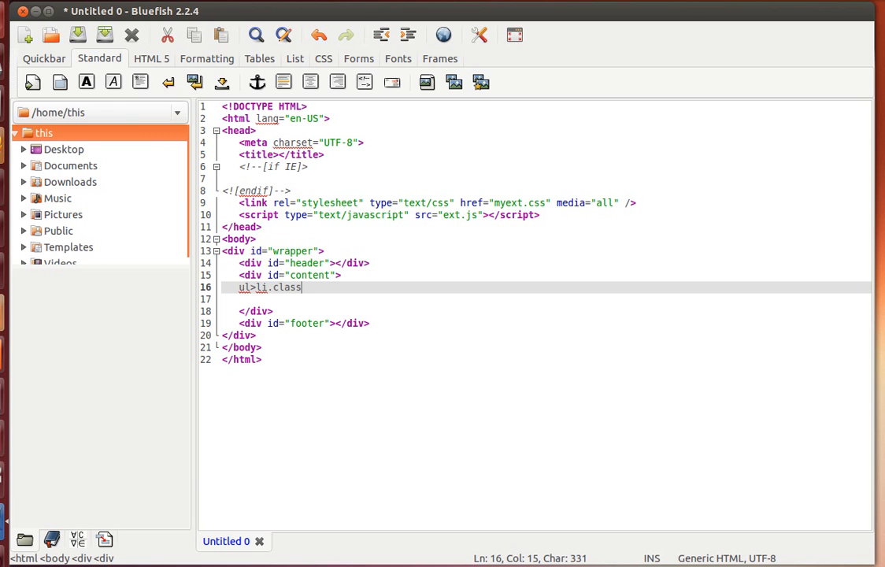
{"action": "type", "text": "$"}
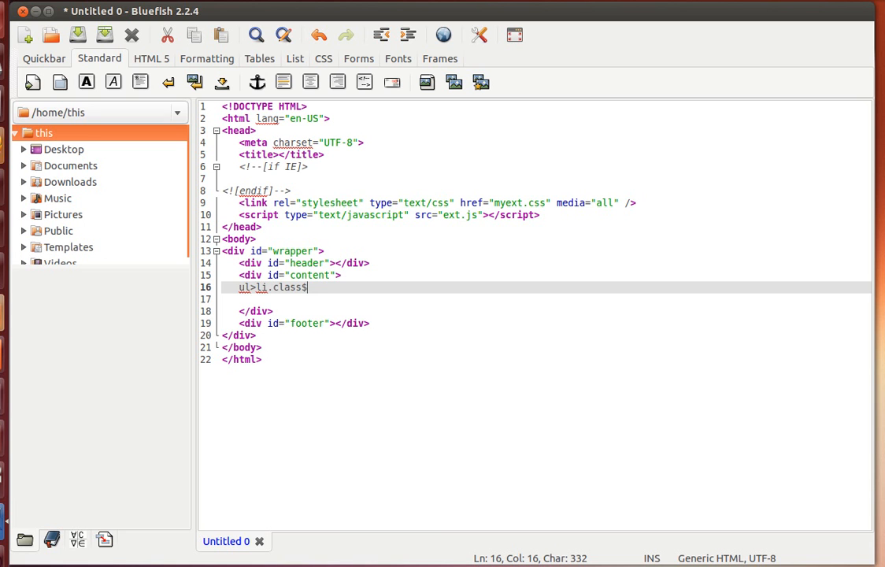
{"action": "type", "text": "*4"}
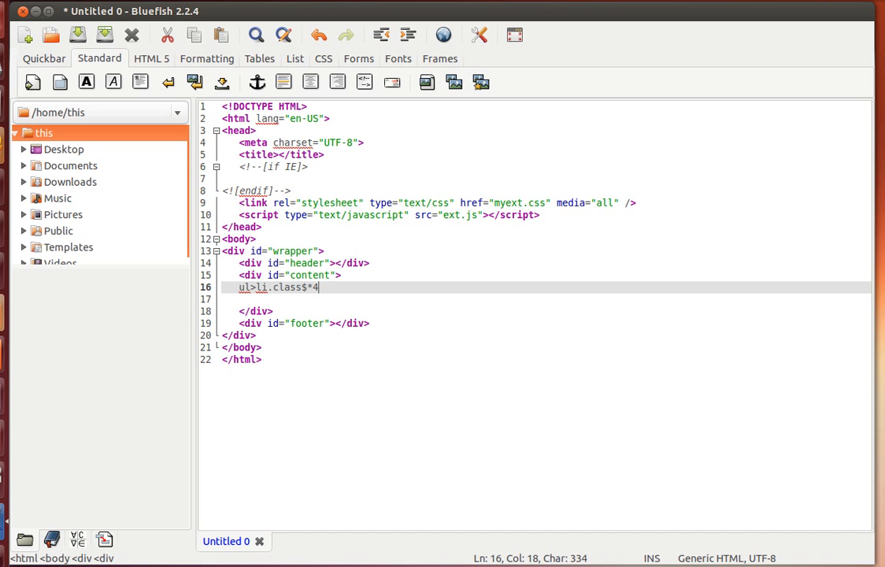
{"action": "key", "text": "Tab"}
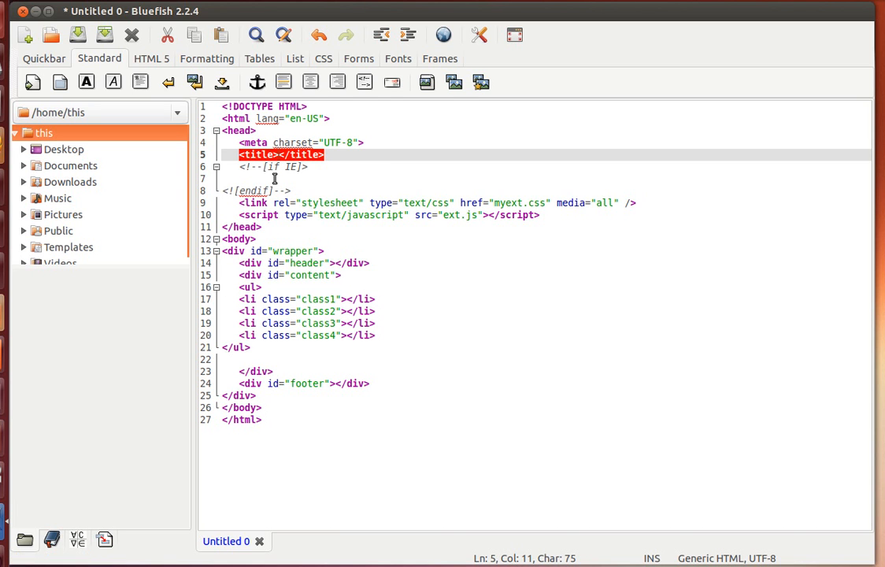
{"action": "type", "text": "http:"}
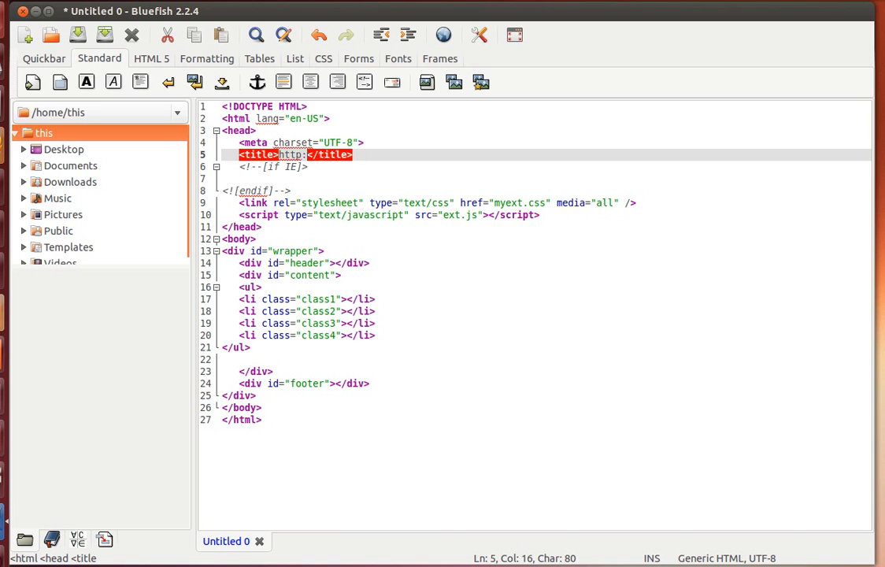
{"action": "type", "text": "//qua"}
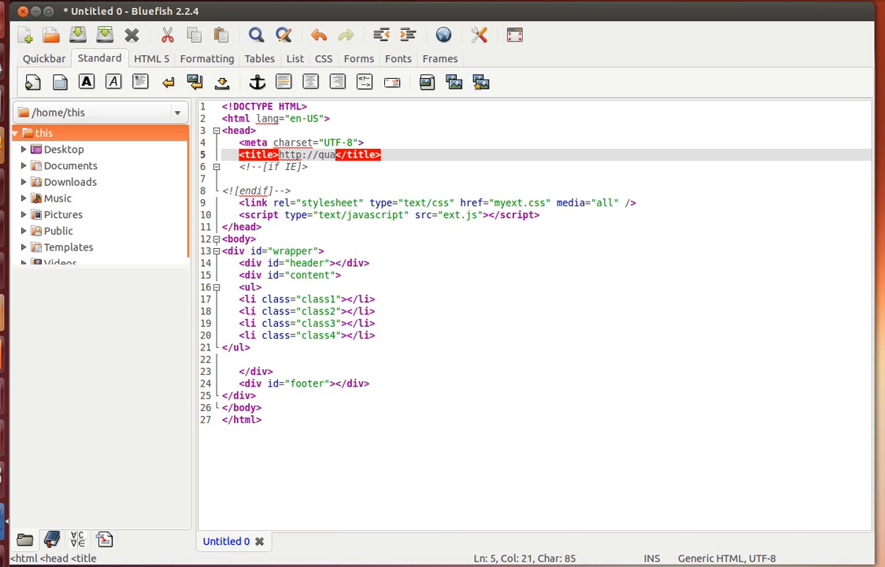
{"action": "type", "text": "litylessons.ne"}
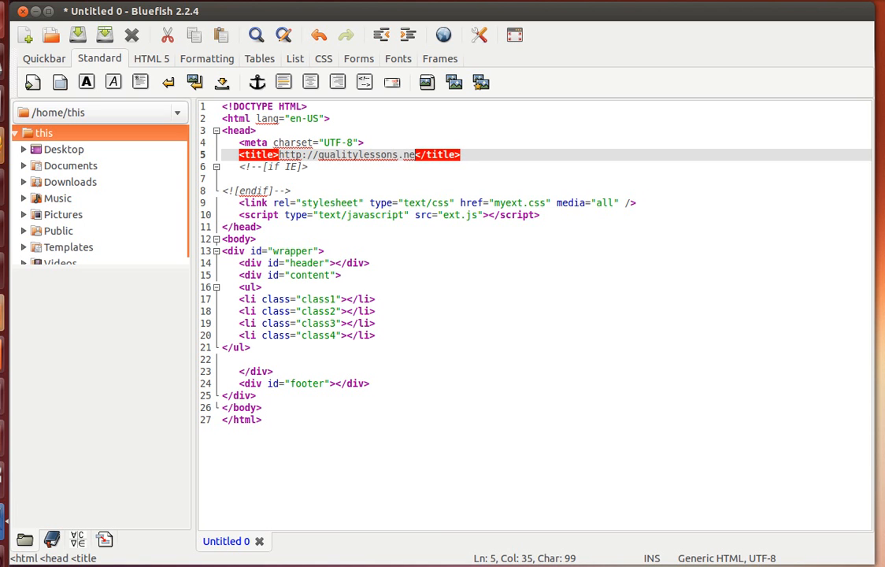
{"action": "type", "text": "t/downloads"}
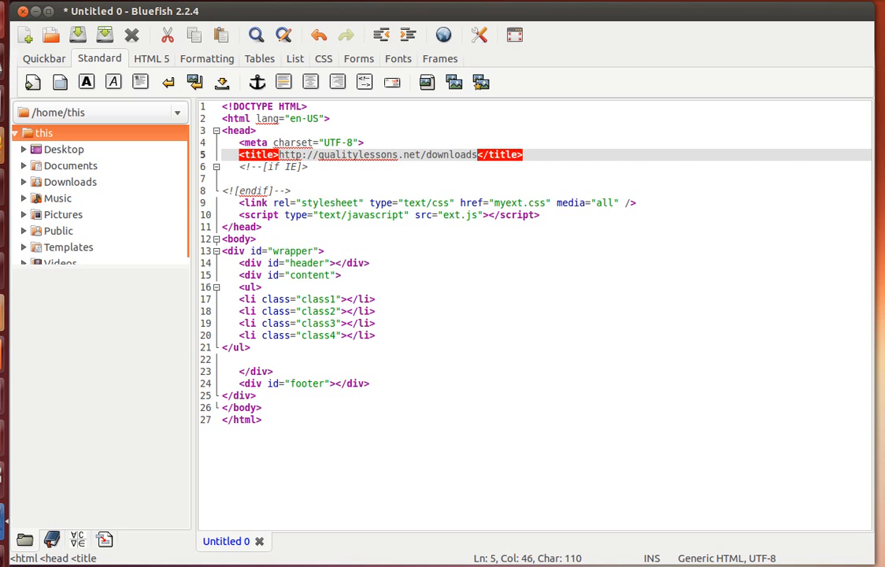
{"action": "type", "text": "1.h"}
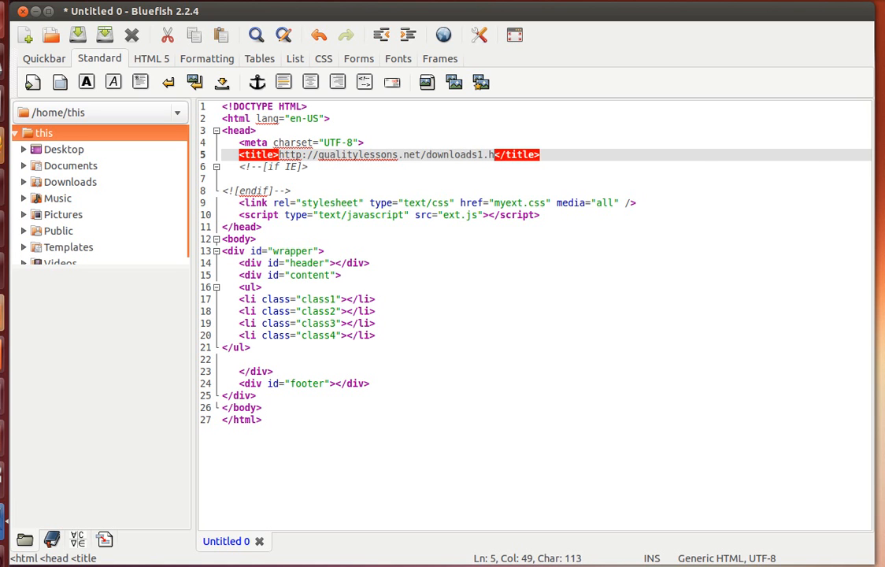